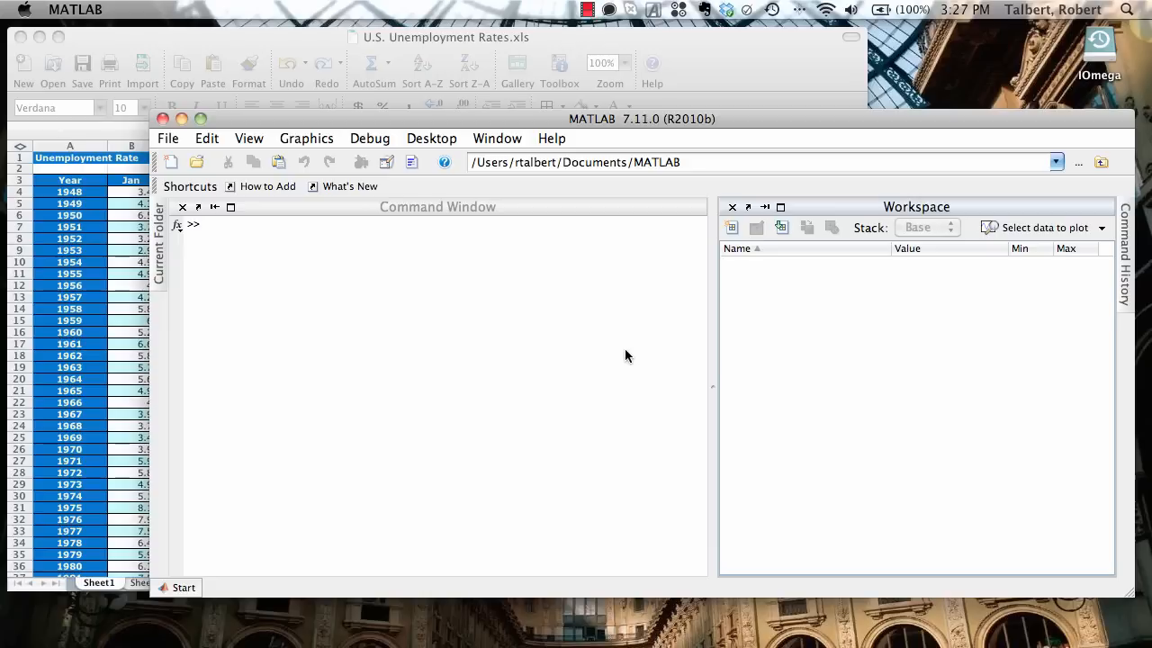
pyautogui.moveTo(491, 318)
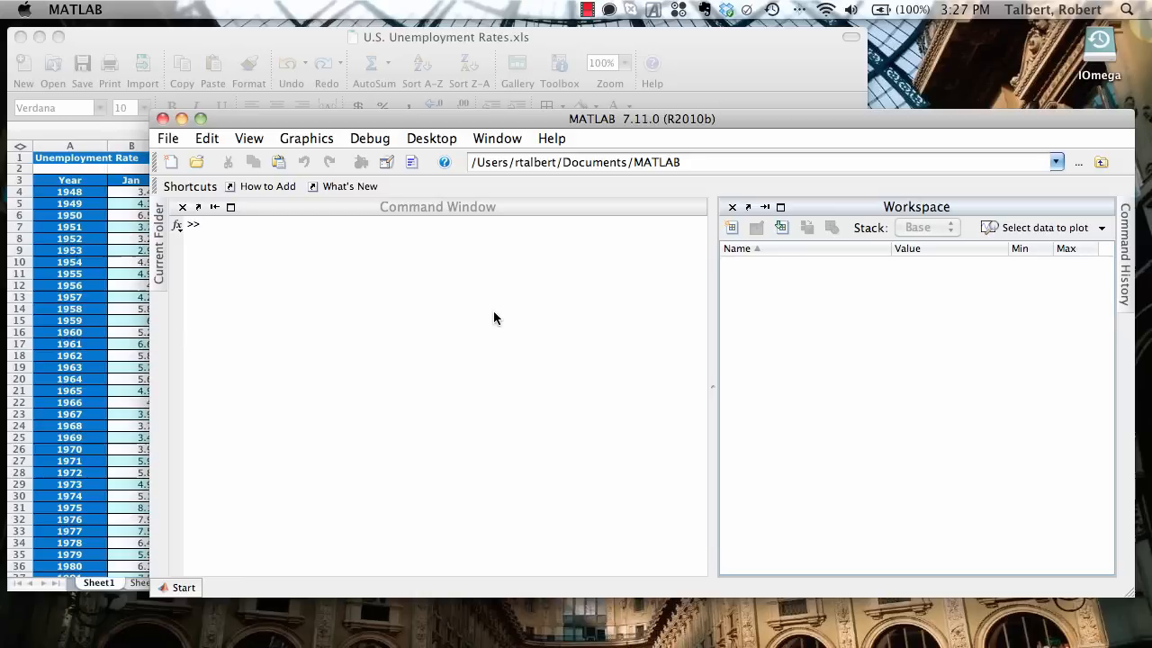
pyautogui.moveTo(513, 361)
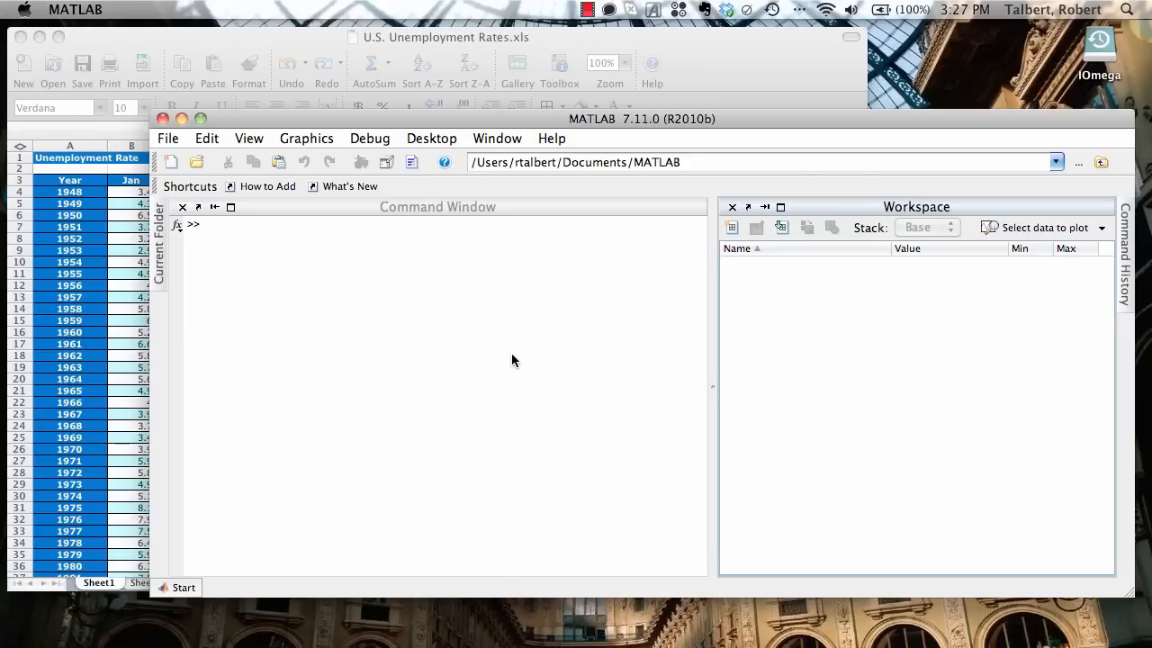
pyautogui.moveTo(533, 362)
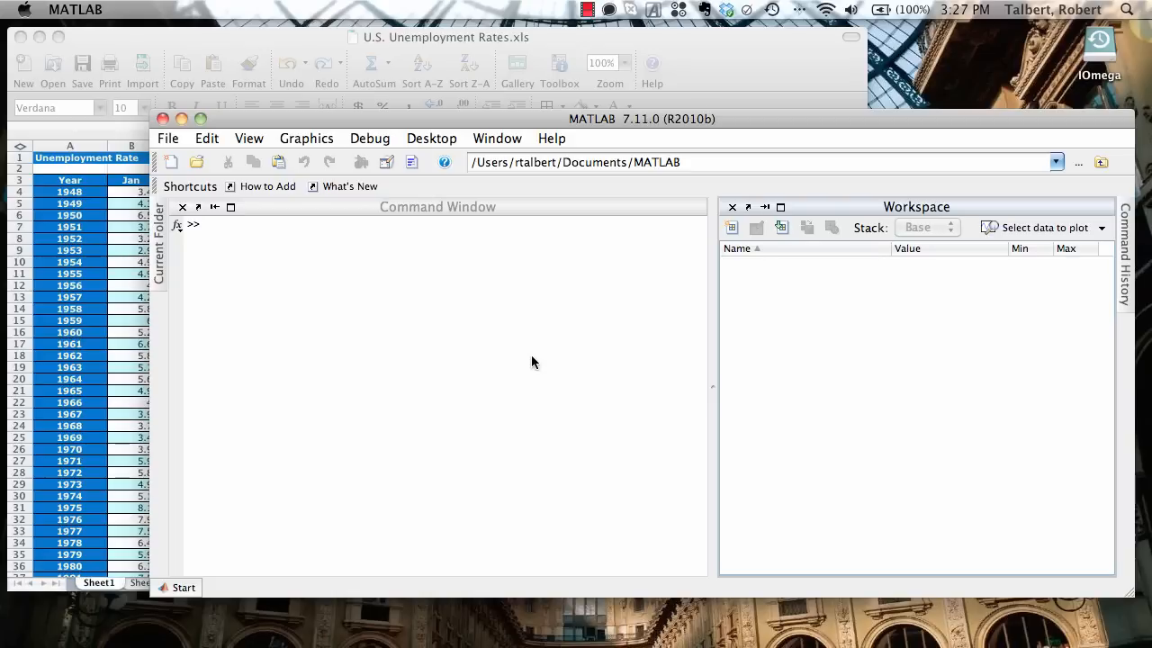
pyautogui.moveTo(736, 80)
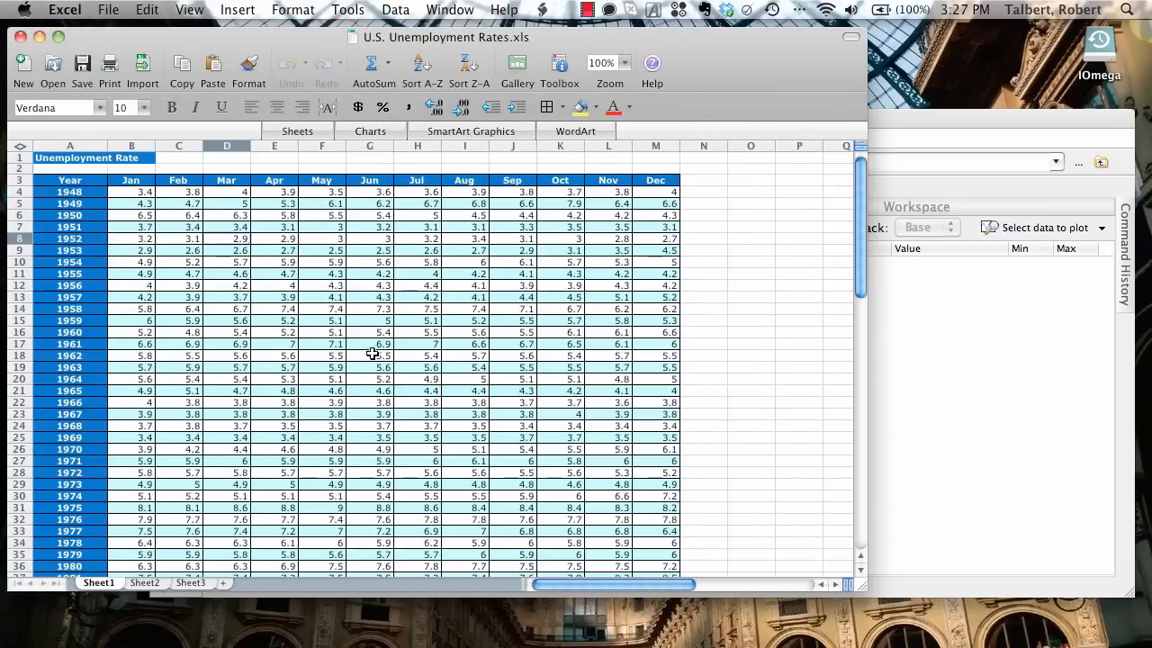
pyautogui.moveTo(312, 372)
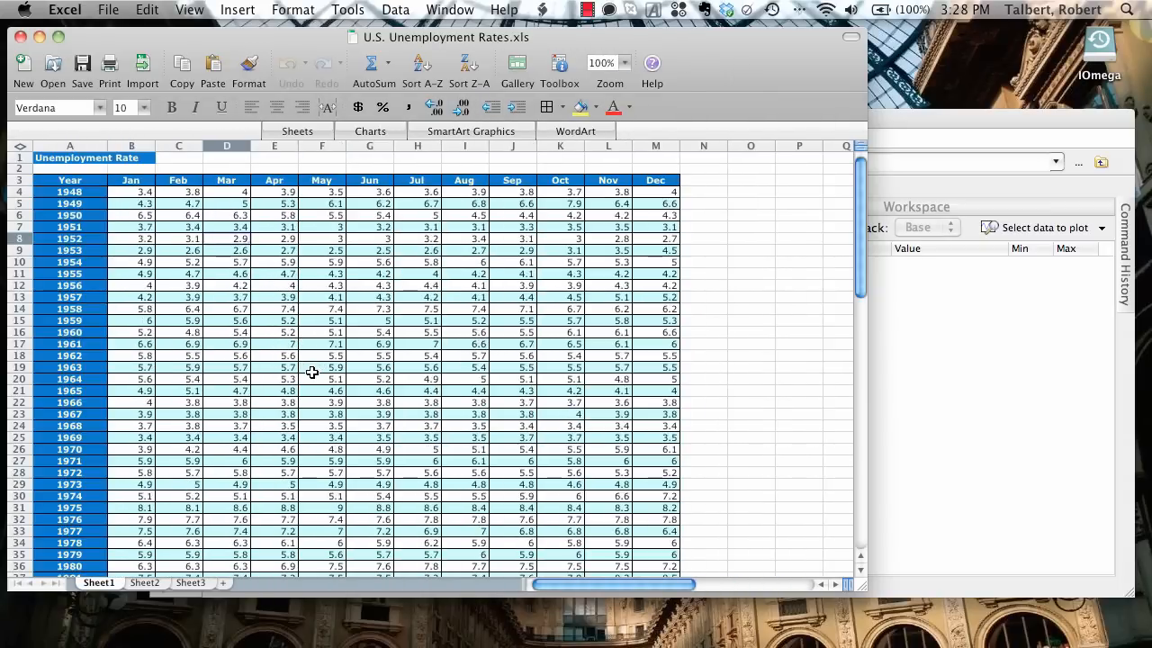
# - Scroll the U.S. Unemployment Rates sheet down through the yearly rows to 2004 and back
pyautogui.scroll(-3)
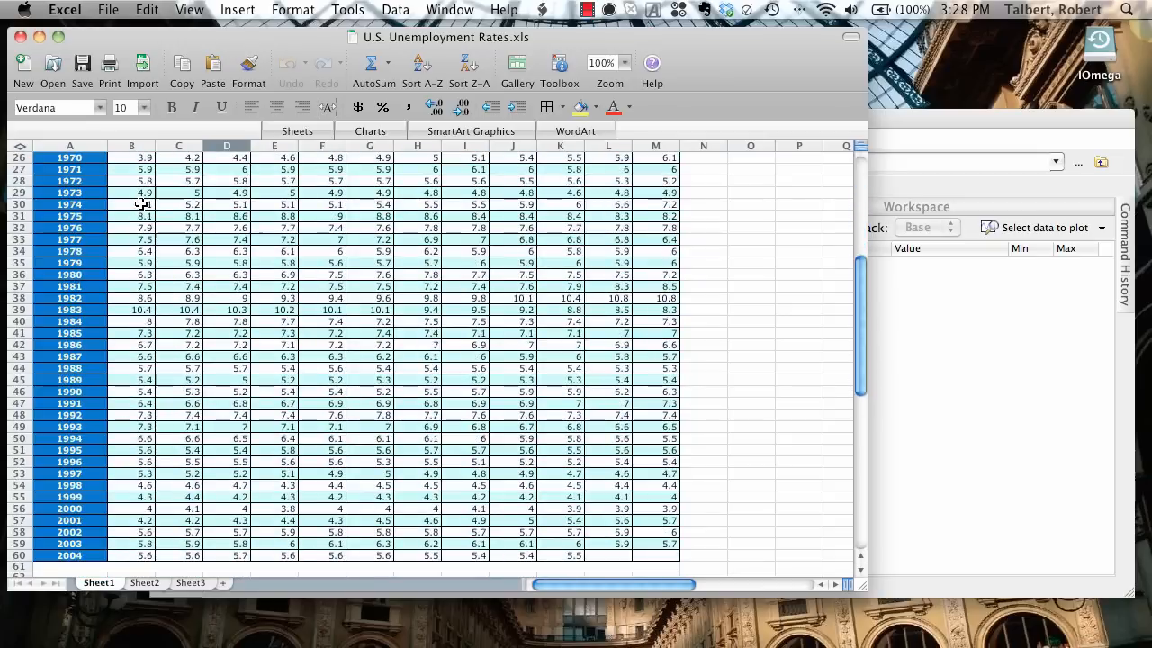
pyautogui.scroll(-3)
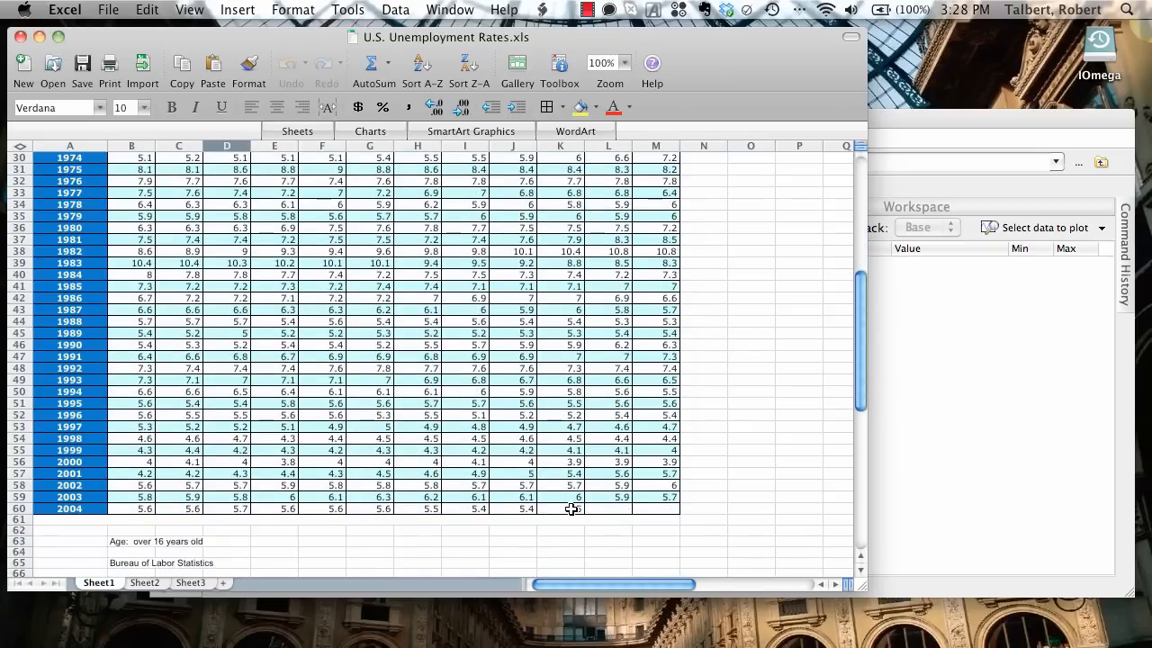
pyautogui.scroll(3)
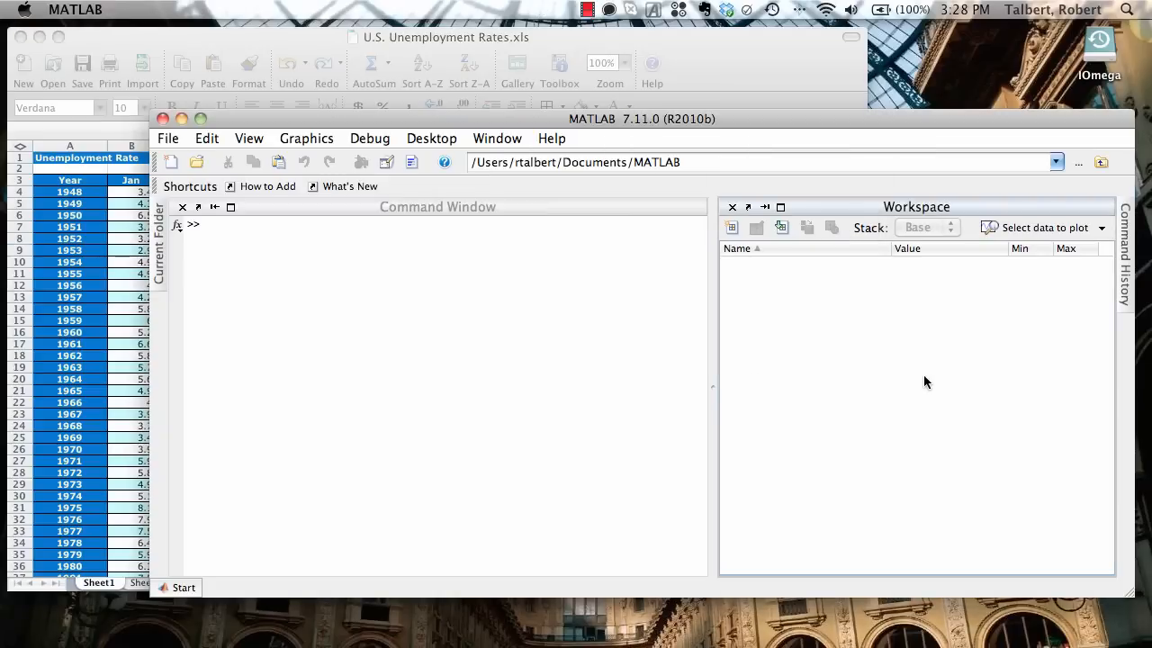
pyautogui.moveTo(555, 415)
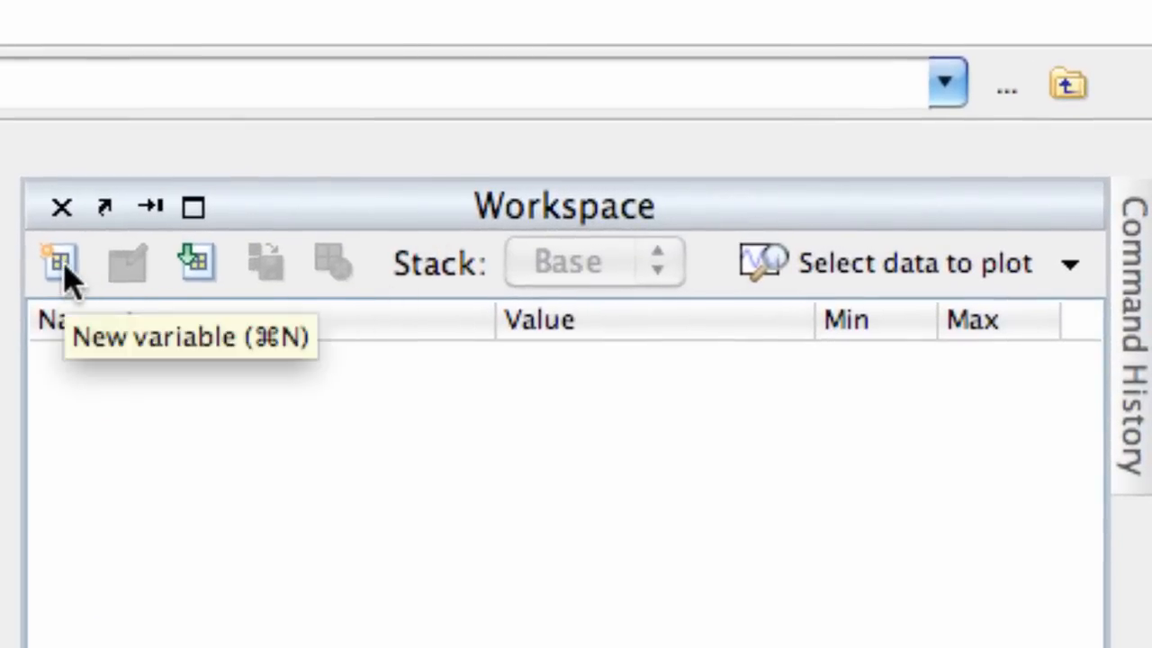
# - Add an empty workspace variable named US_unemployment and echo its value 0 in the Command Window
pyautogui.click(59, 261)
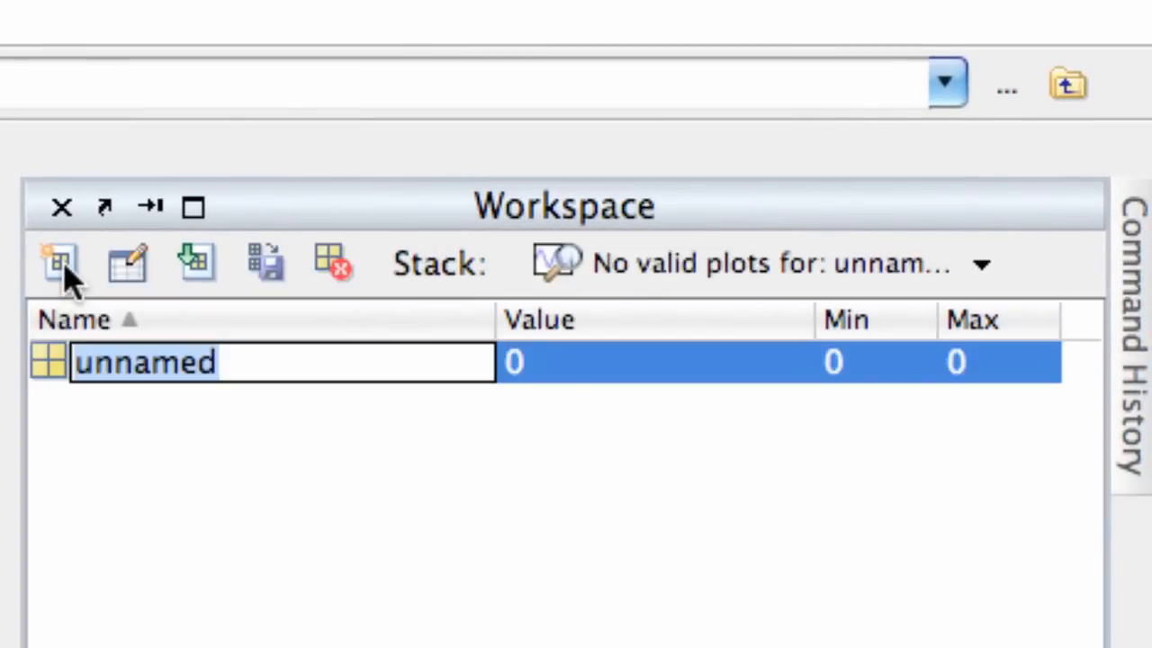
pyautogui.write('US_e')
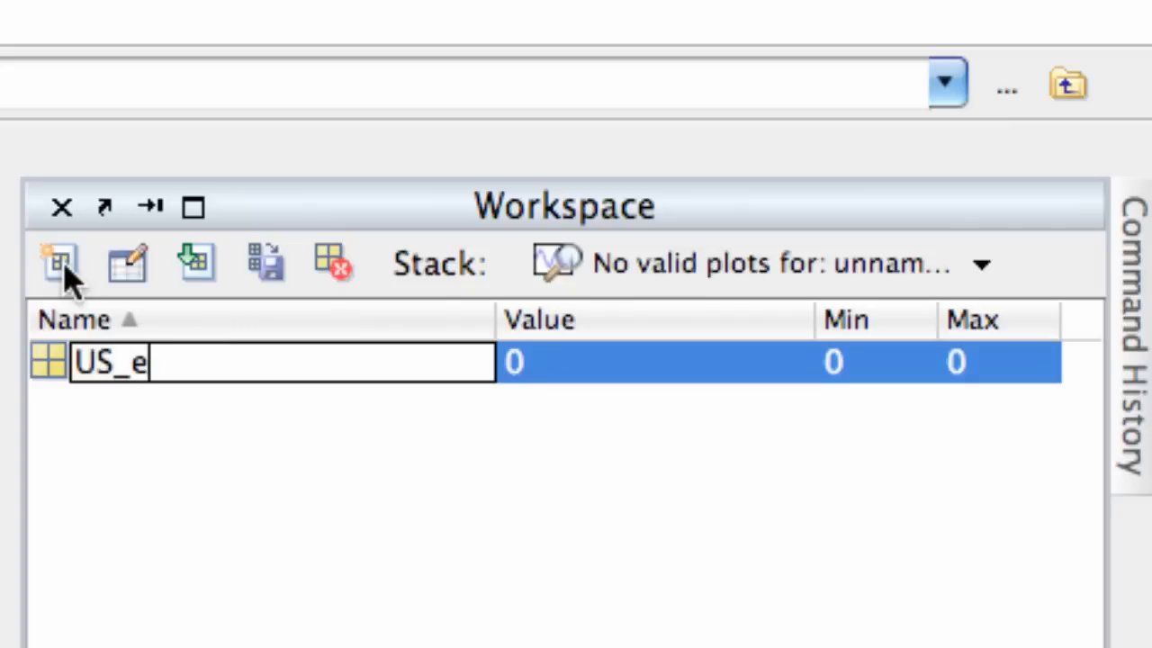
pyautogui.write('nemplo')
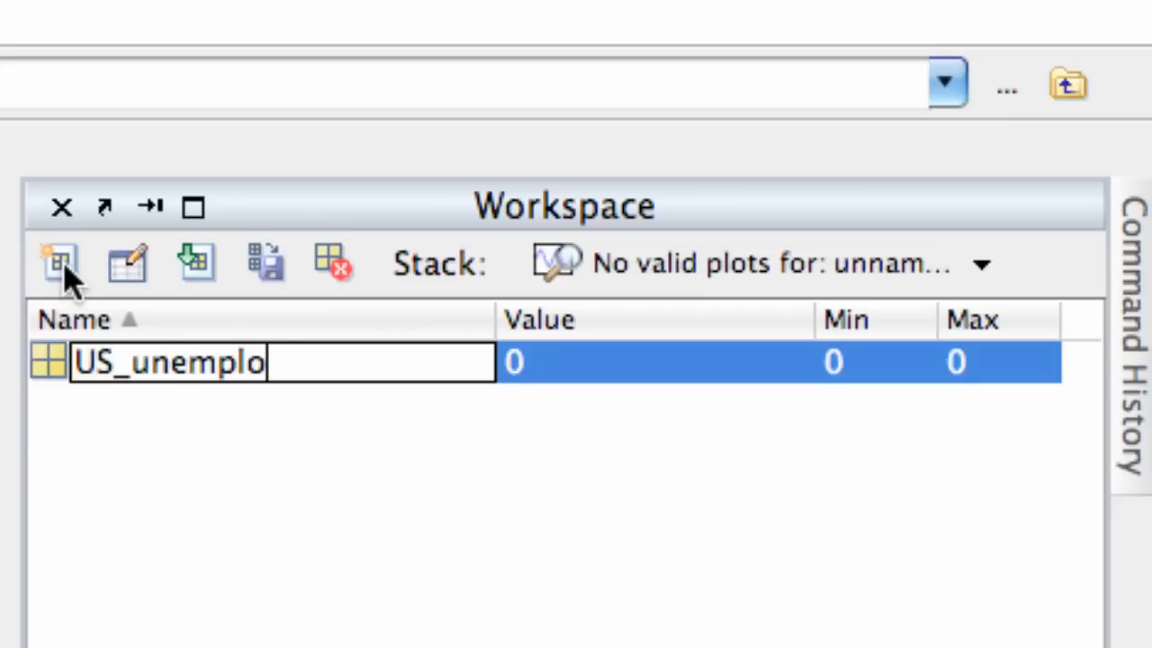
pyautogui.write('yment')
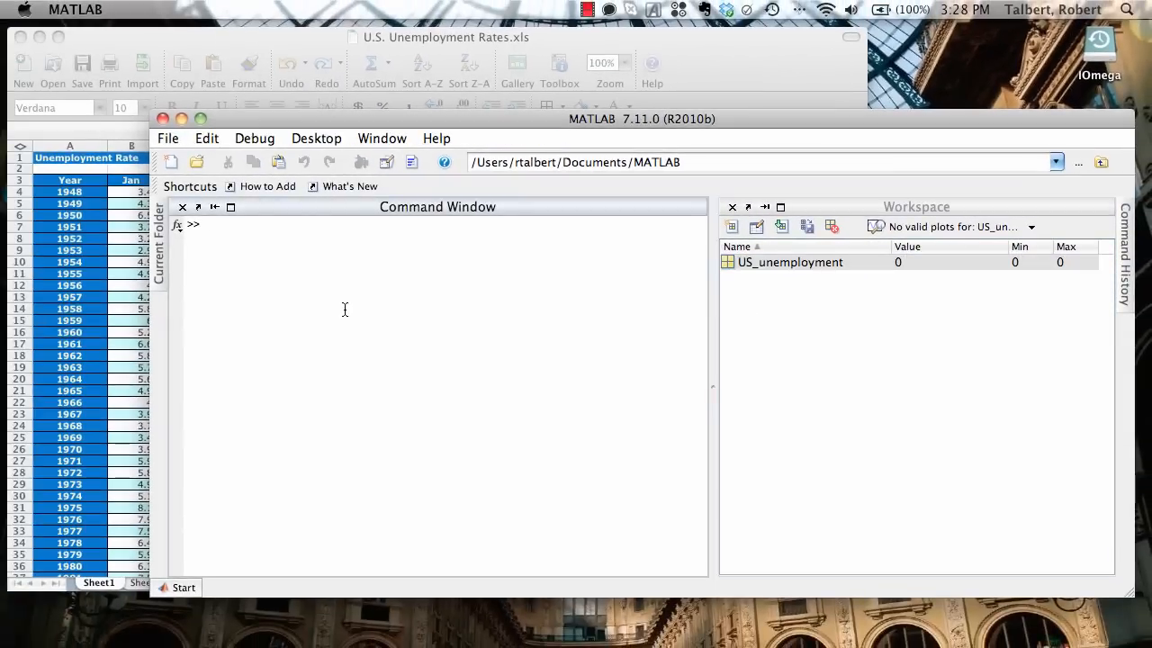
pyautogui.write('US_unemployment')
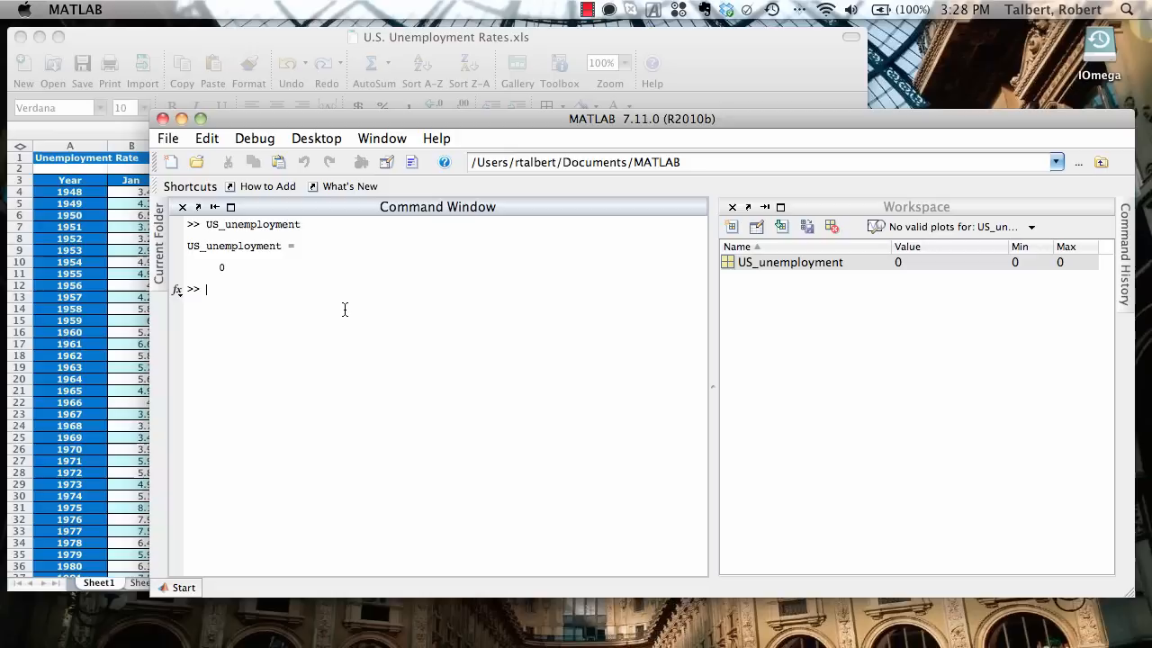
pyautogui.moveTo(348, 305)
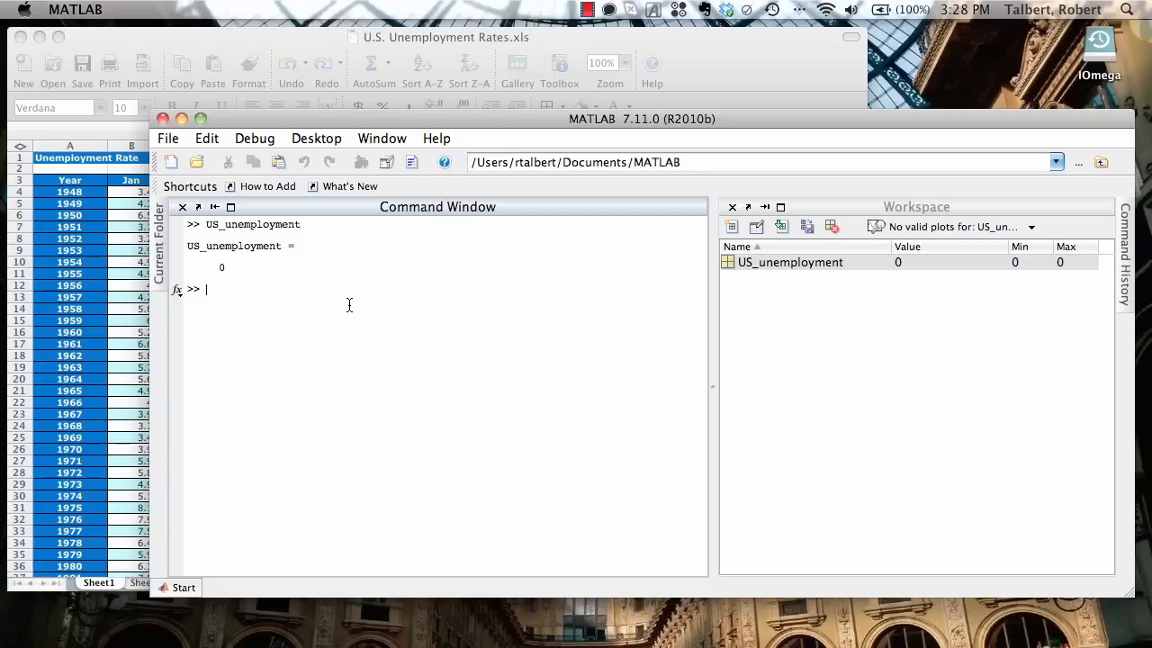
pyautogui.moveTo(818, 329)
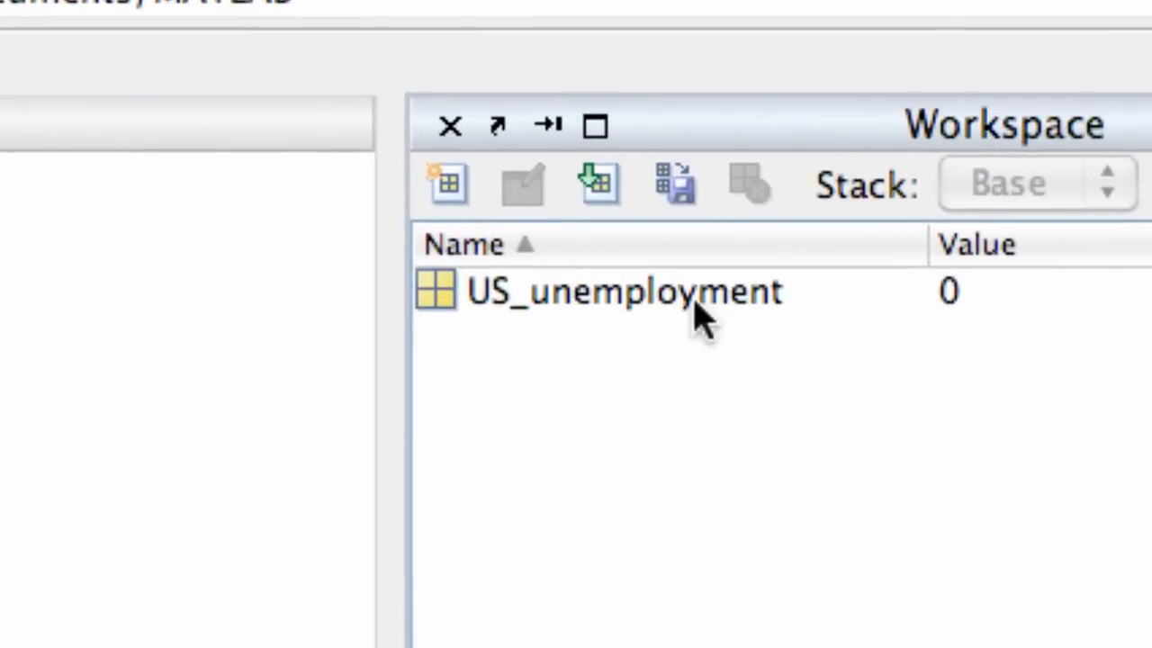
pyautogui.moveTo(612, 306)
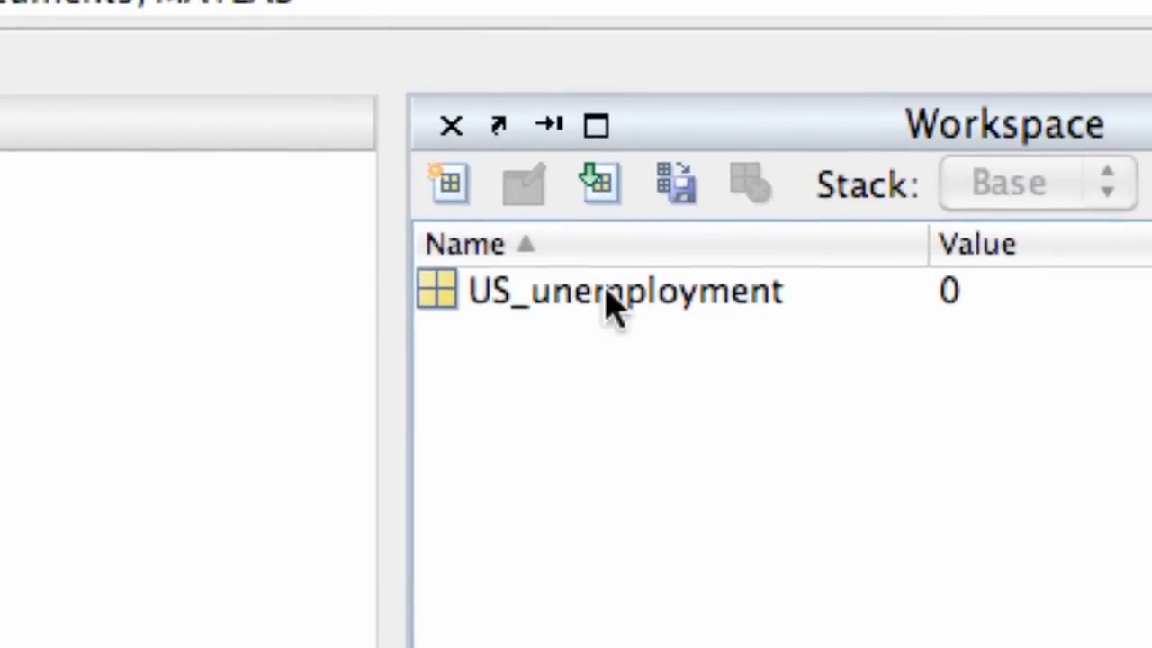
# - Open US_unemployment in the Variable Editor and move the editor window aside
pyautogui.doubleClick(621, 290)
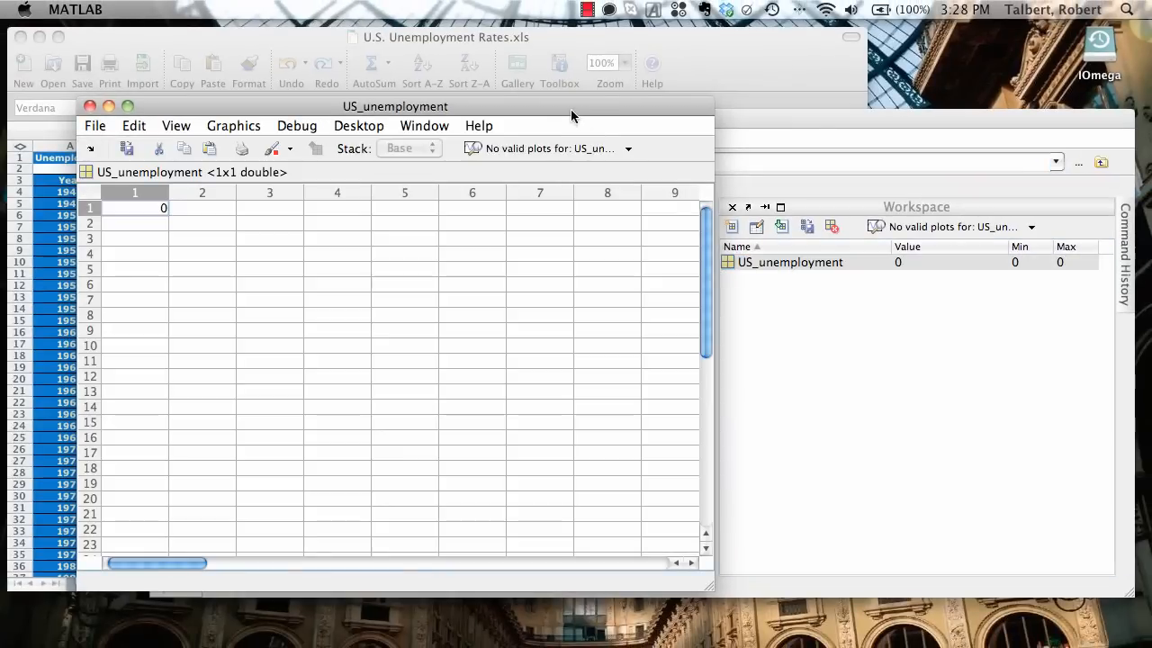
pyautogui.moveTo(393, 106); pyautogui.dragTo(776, 98)
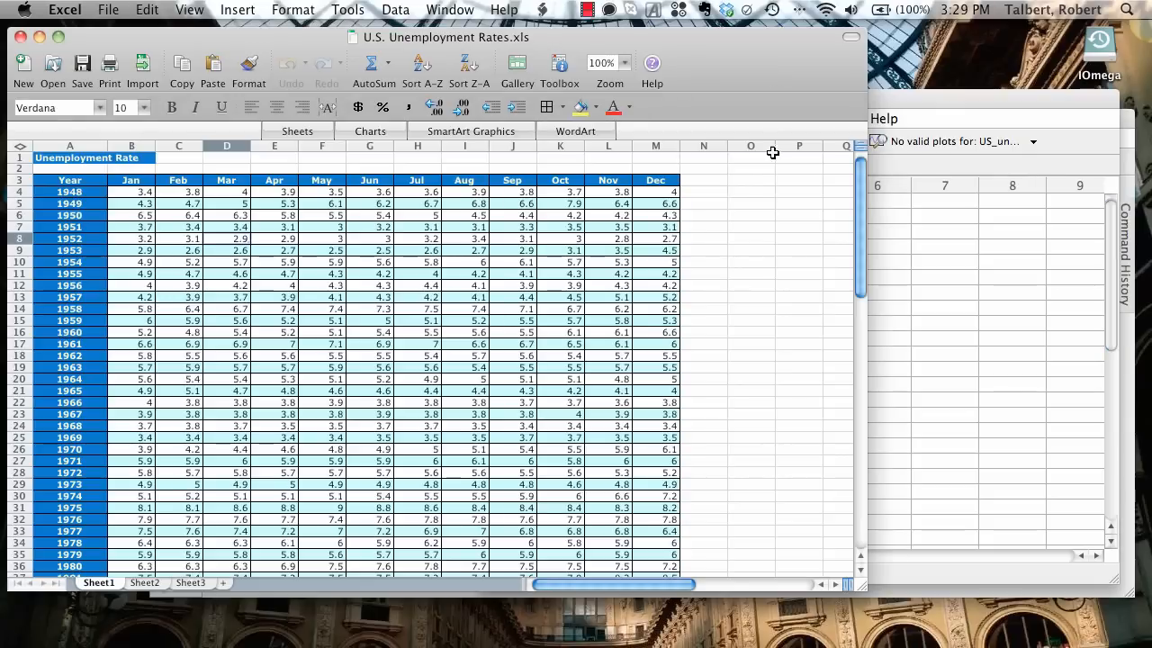
pyautogui.moveTo(329, 326)
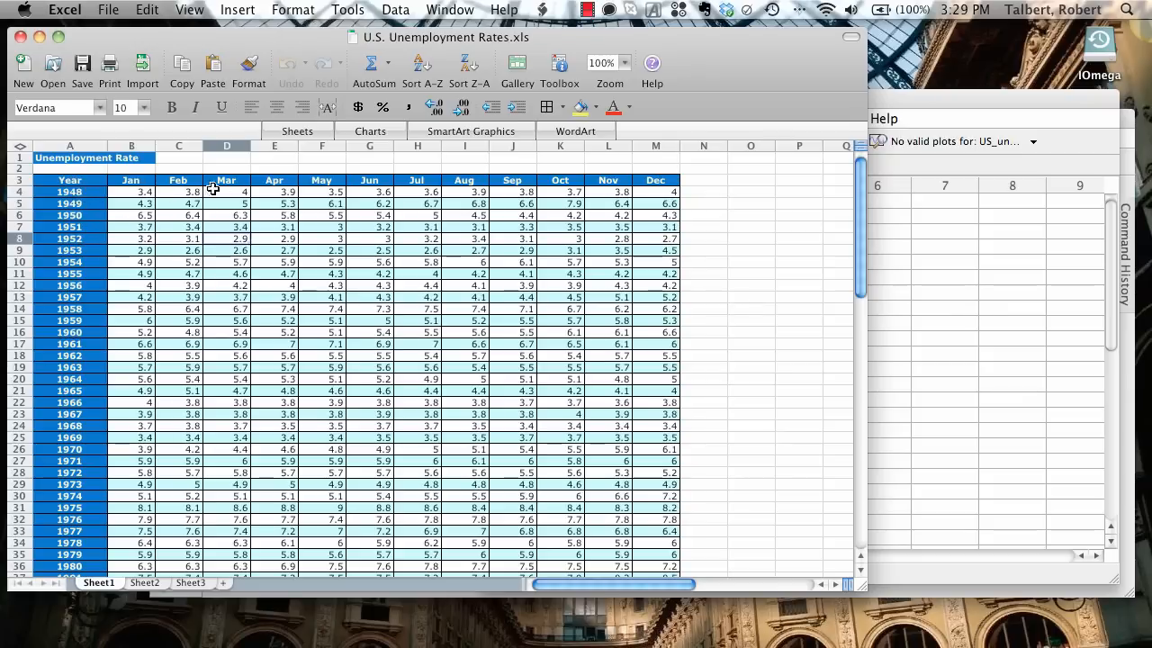
pyautogui.moveTo(270, 251)
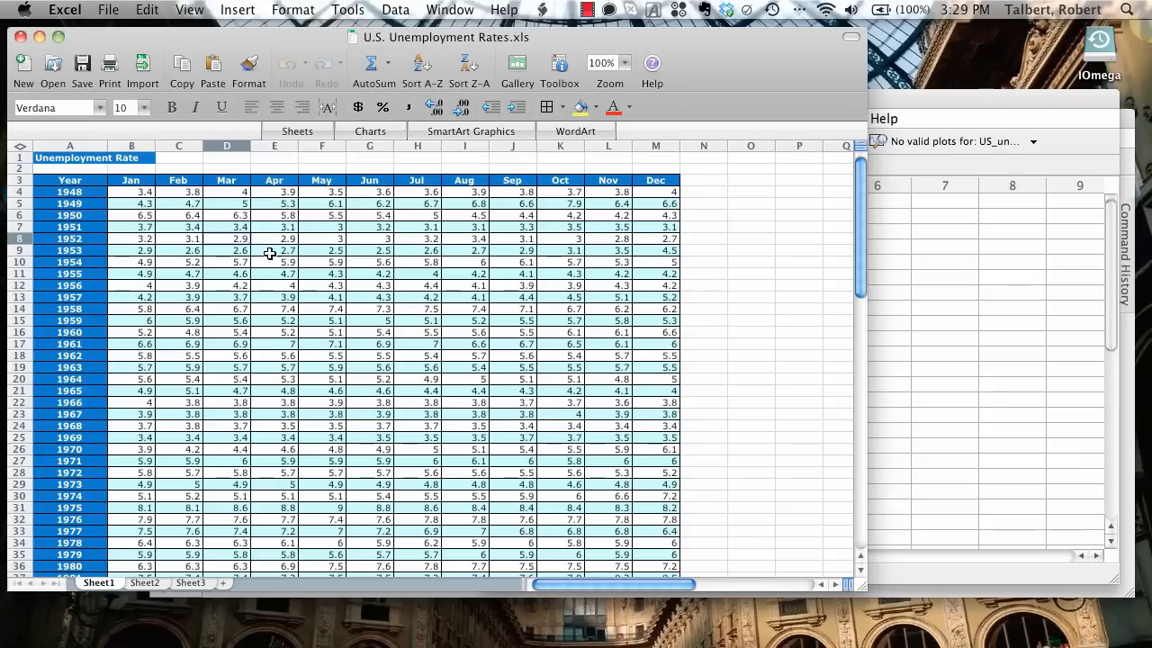
# - Bring the Excel unemployment sheet forward to select its data cells for copying
pyautogui.click(131, 191)
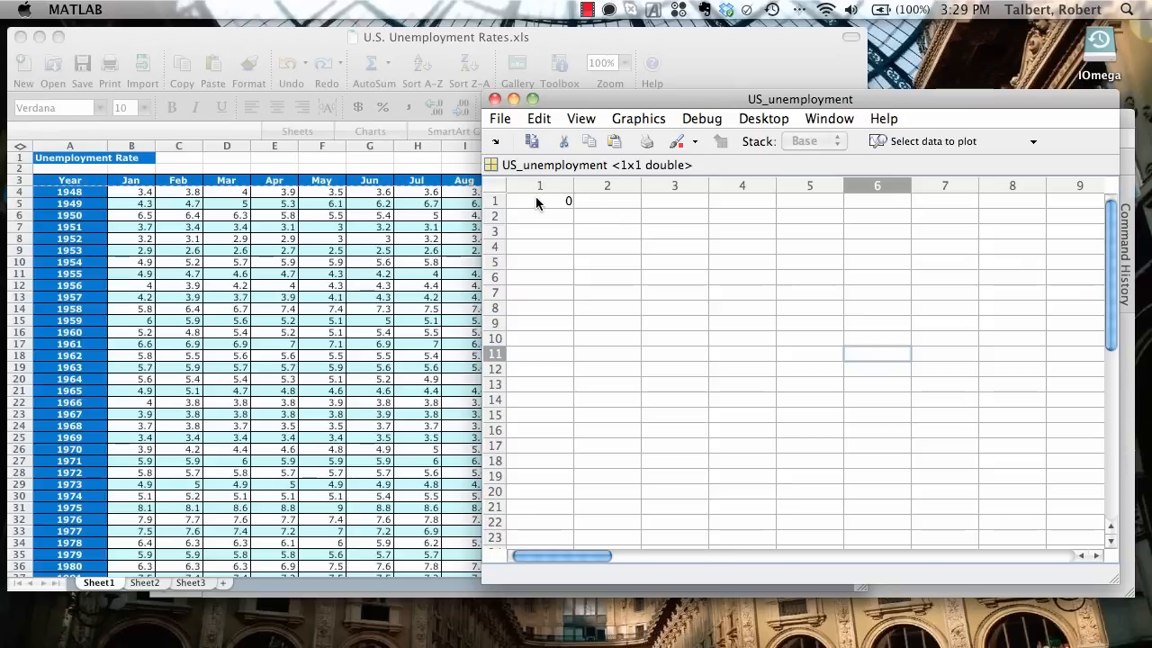
# - Paste the copied Excel data into US_unemployment, making it a 57x13 table
pyautogui.rightClick(539, 200)
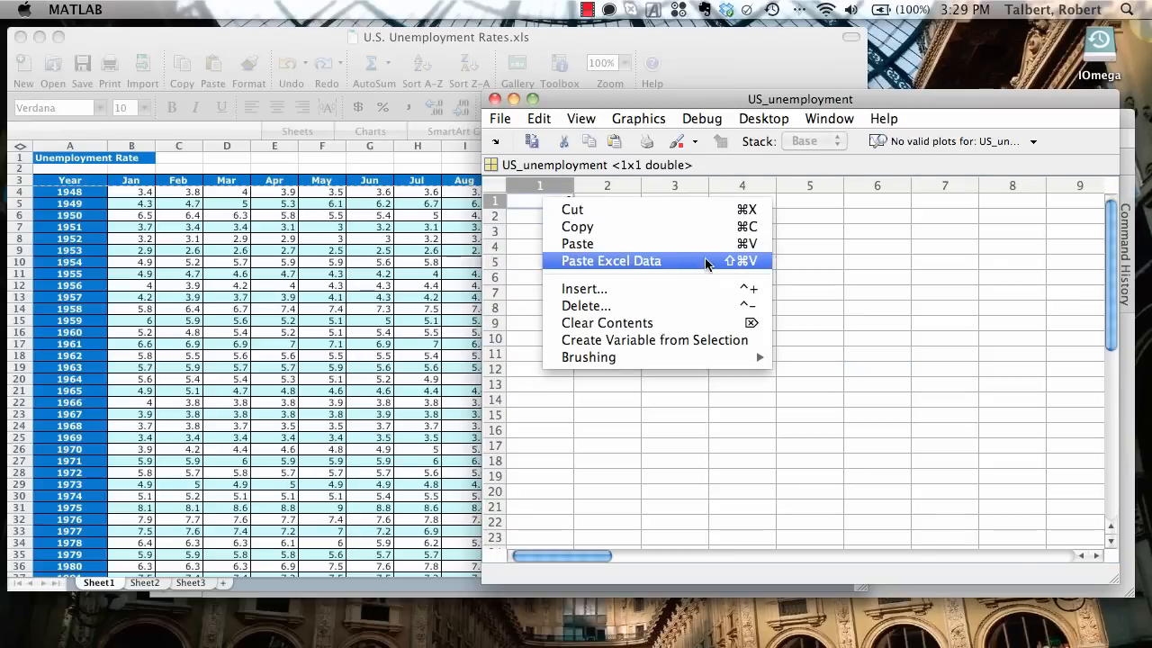
pyautogui.moveTo(728, 260)
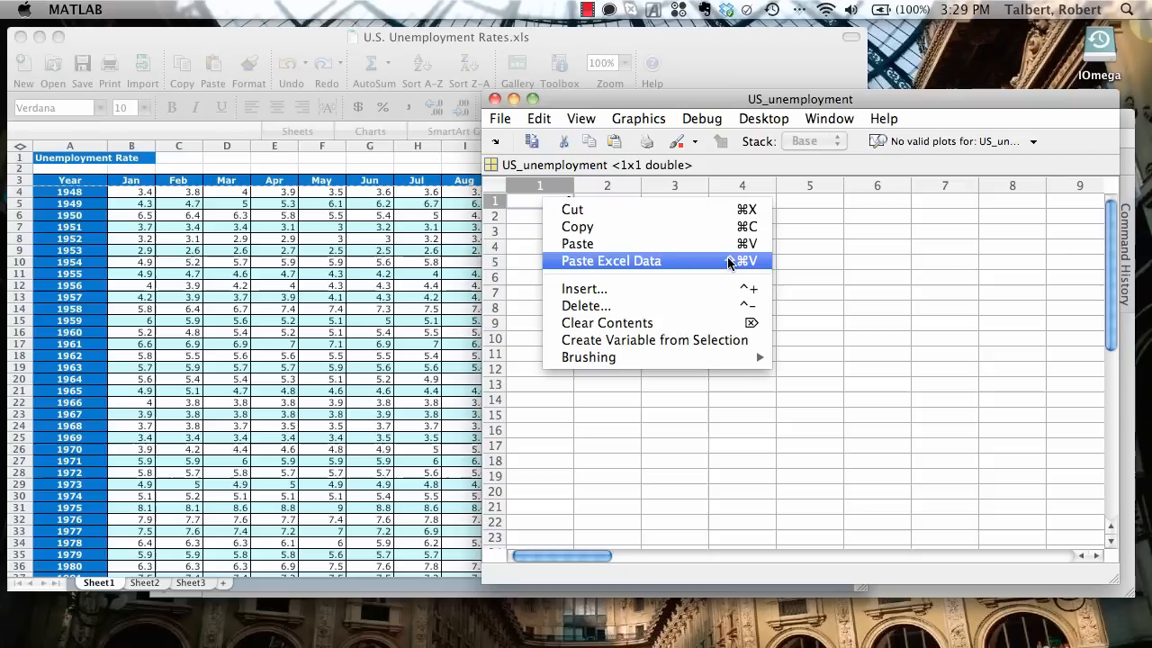
pyautogui.click(610, 261)
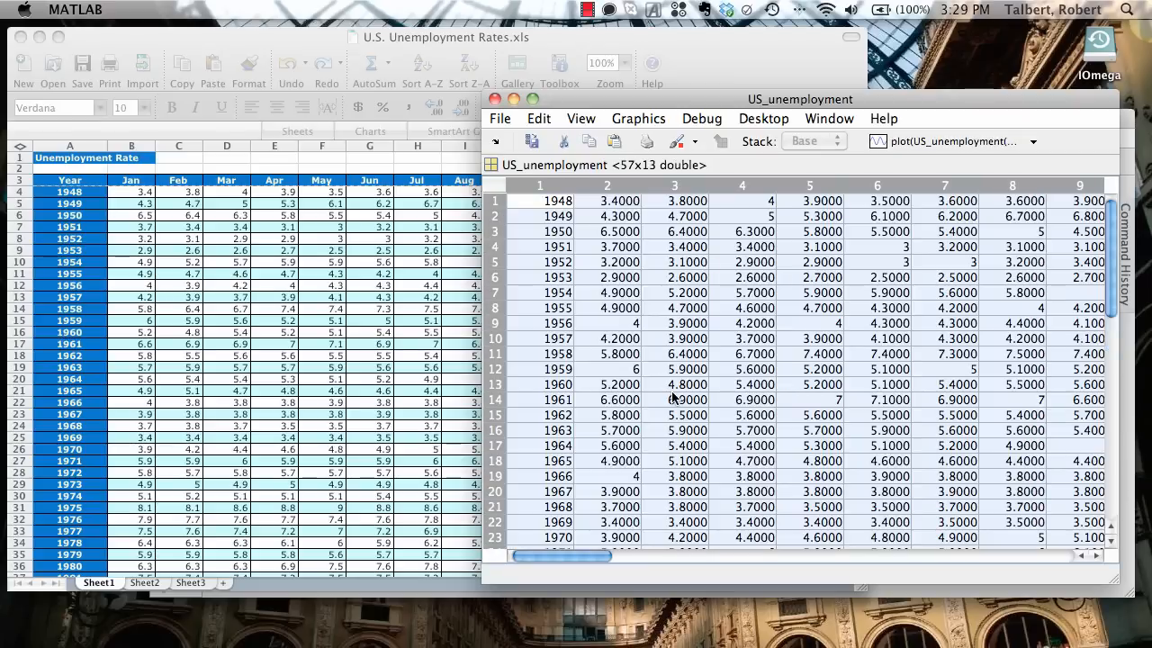
pyautogui.moveTo(630, 171)
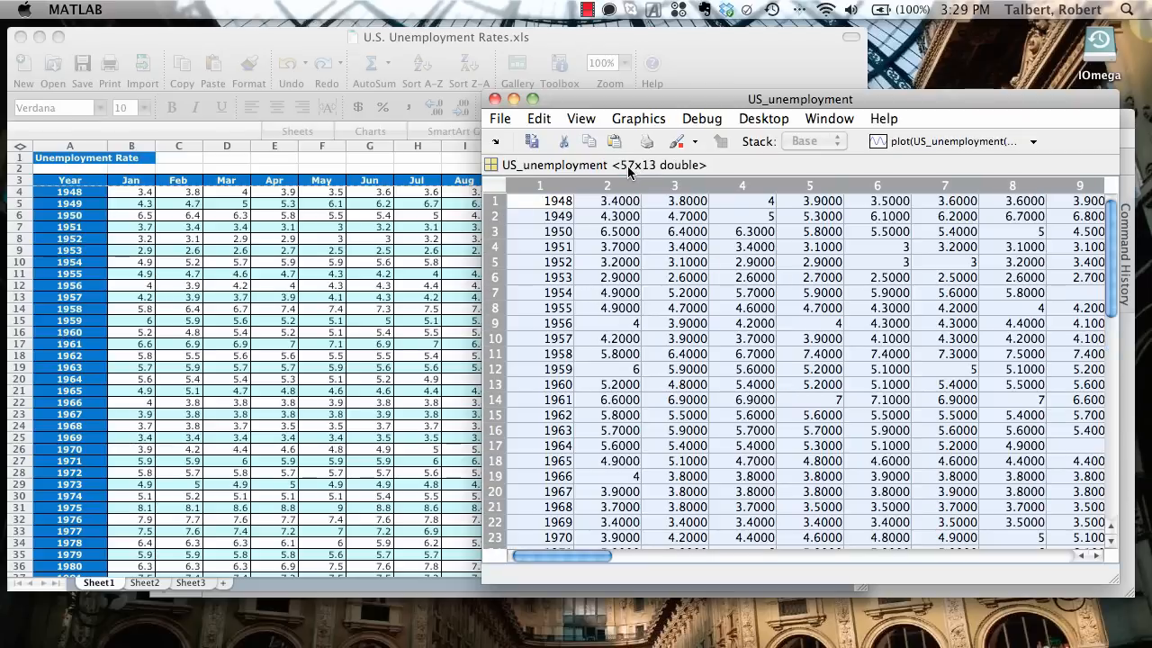
pyautogui.moveTo(661, 303)
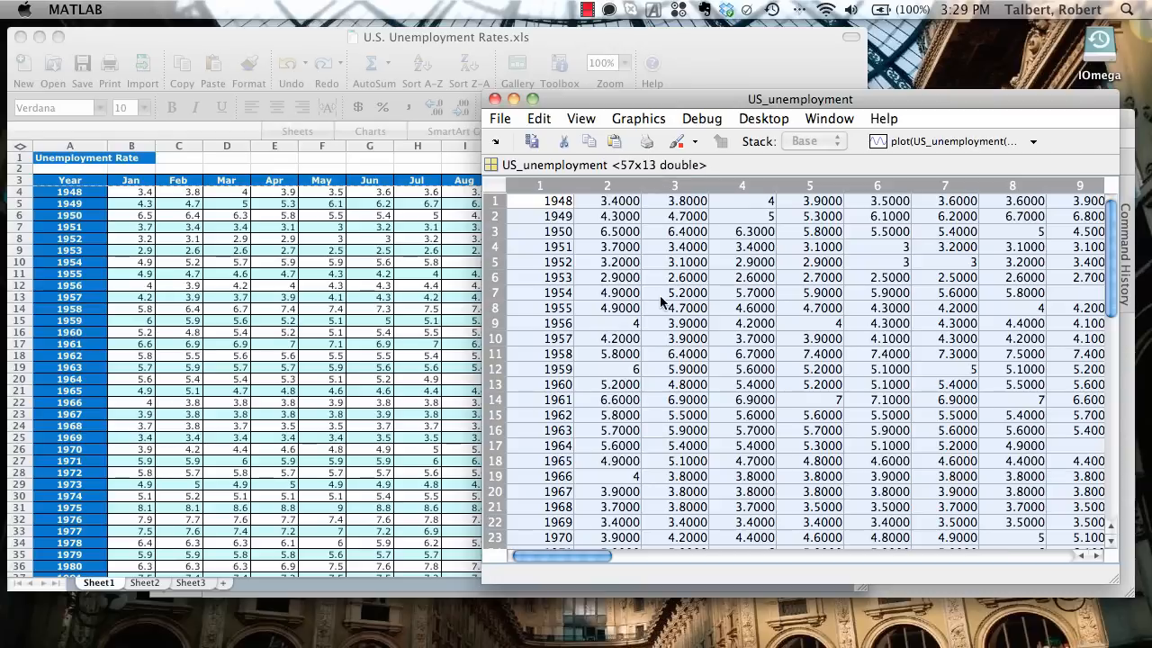
pyautogui.moveTo(700, 382)
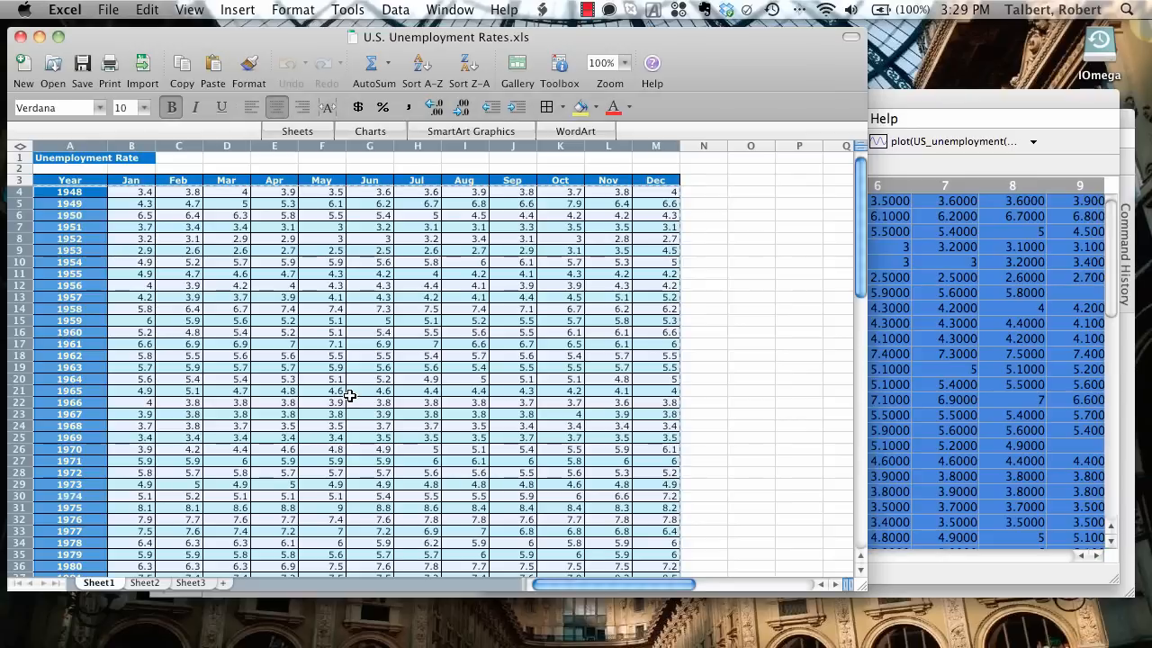
# - Review the imported 57x13 US_unemployment rows and print them in the Command Window
pyautogui.scroll(-3)
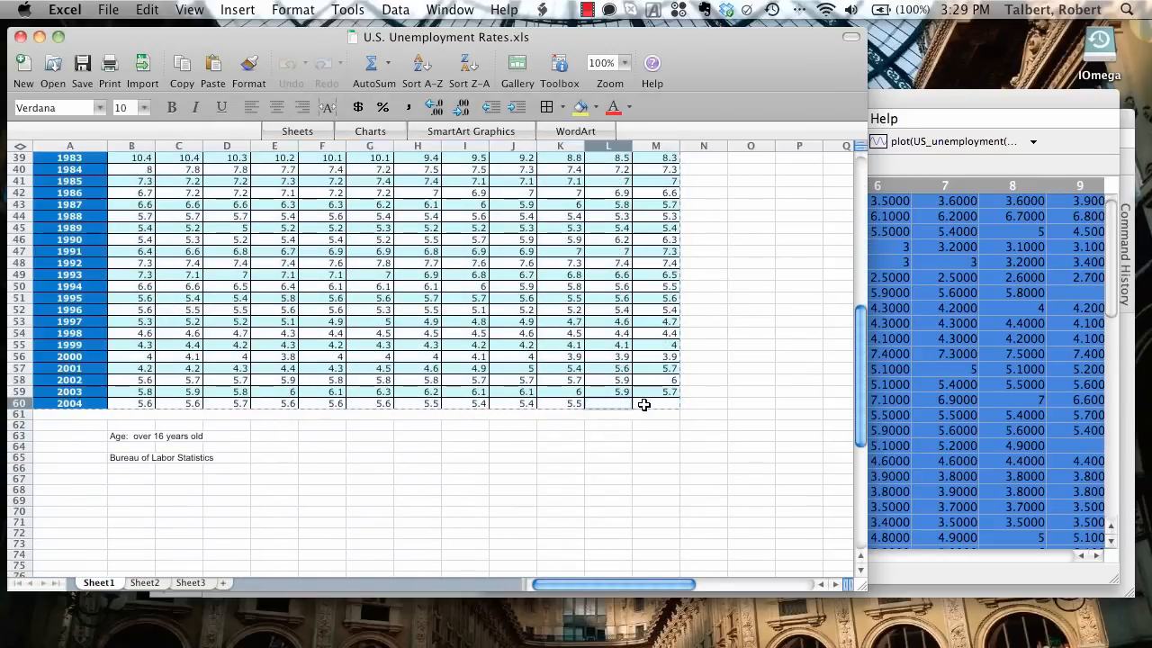
pyautogui.moveTo(761, 398)
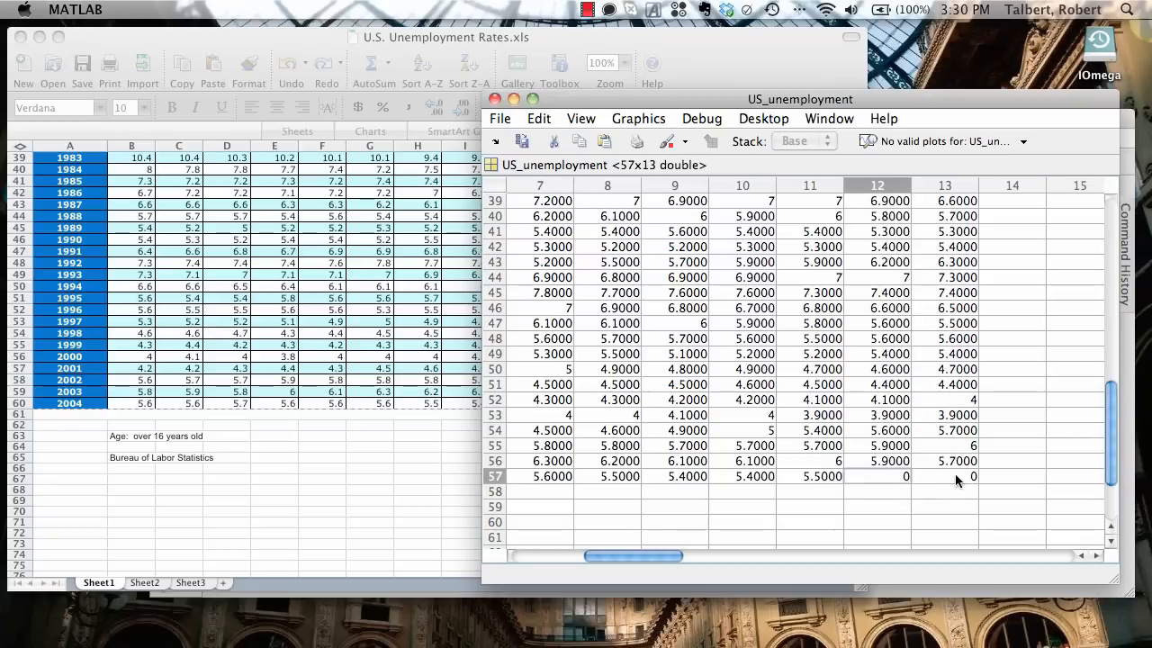
pyautogui.click(945, 476)
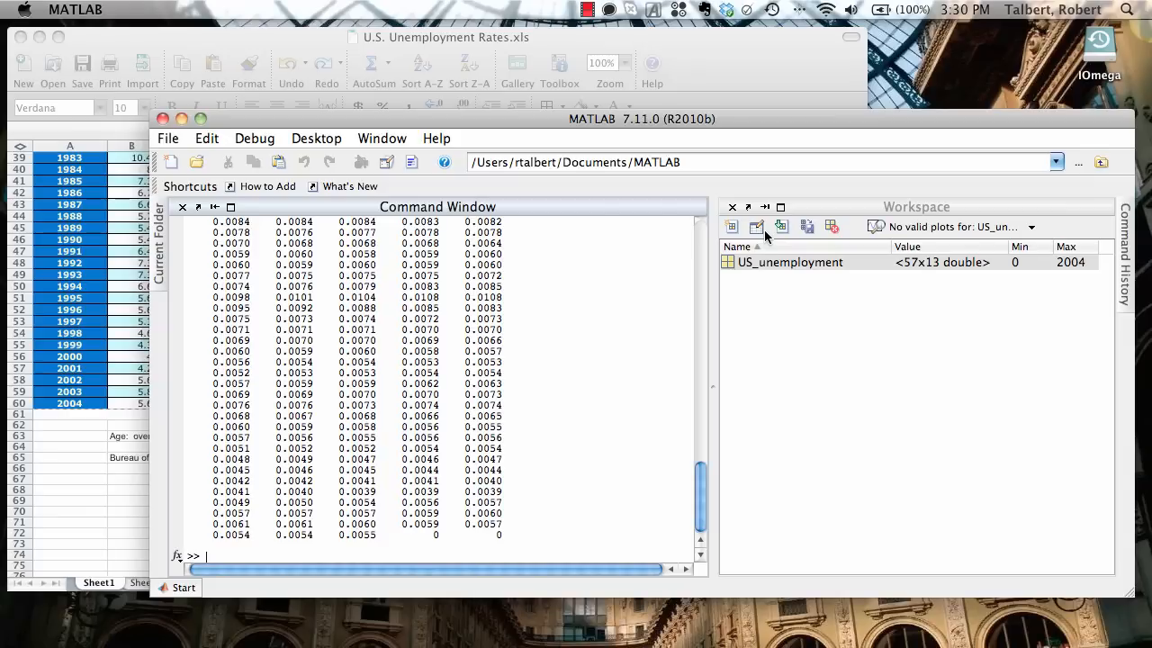
pyautogui.moveTo(627, 392)
pyautogui.write('A =')
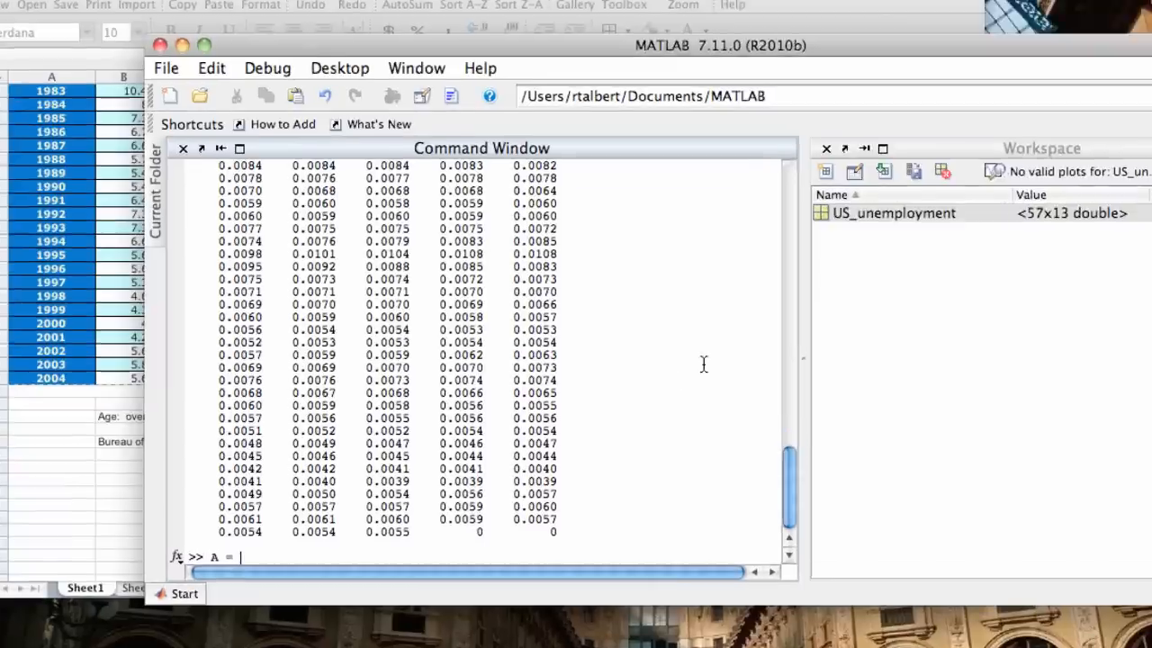
# - Create array A = [4 5 6; 9 8 7] and select it in the Workspace
pyautogui.write('[4')
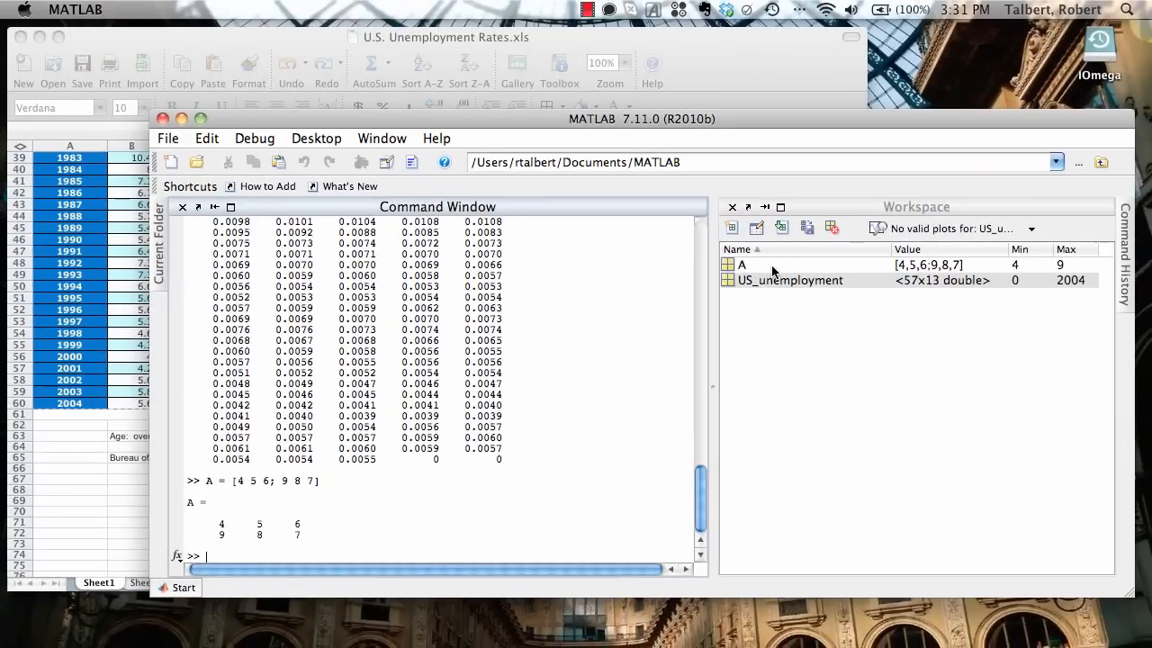
pyautogui.click(741, 264)
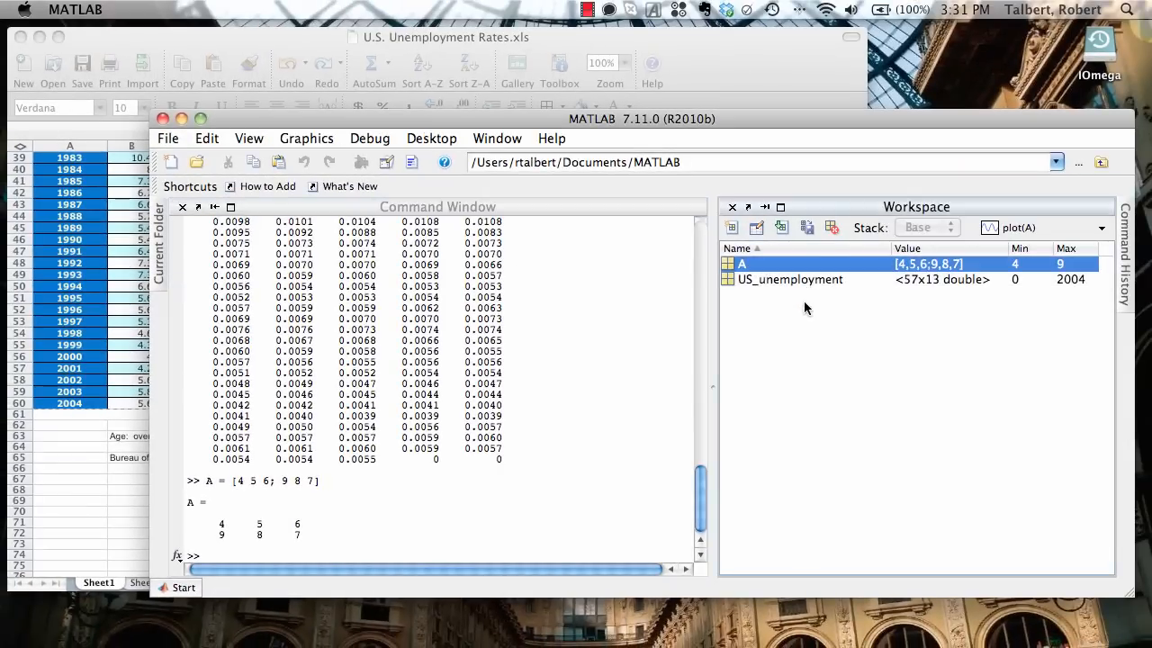
pyautogui.moveTo(765, 299)
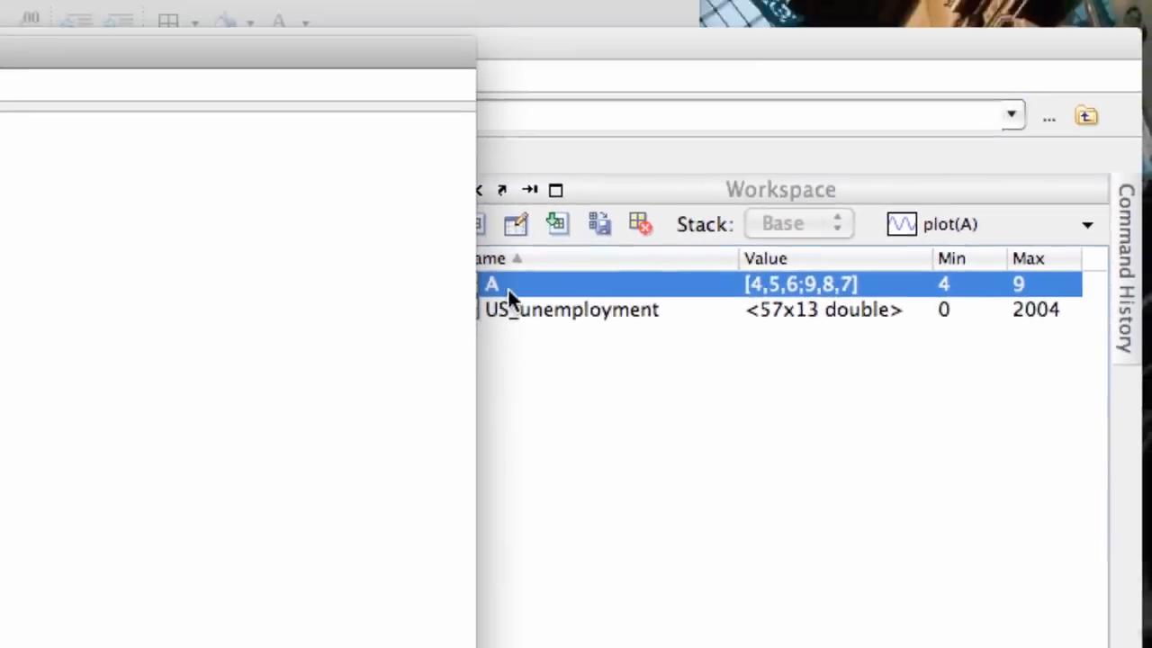
# - Open array A in the Variable Editor and copy its six values
pyautogui.doubleClick(491, 284)
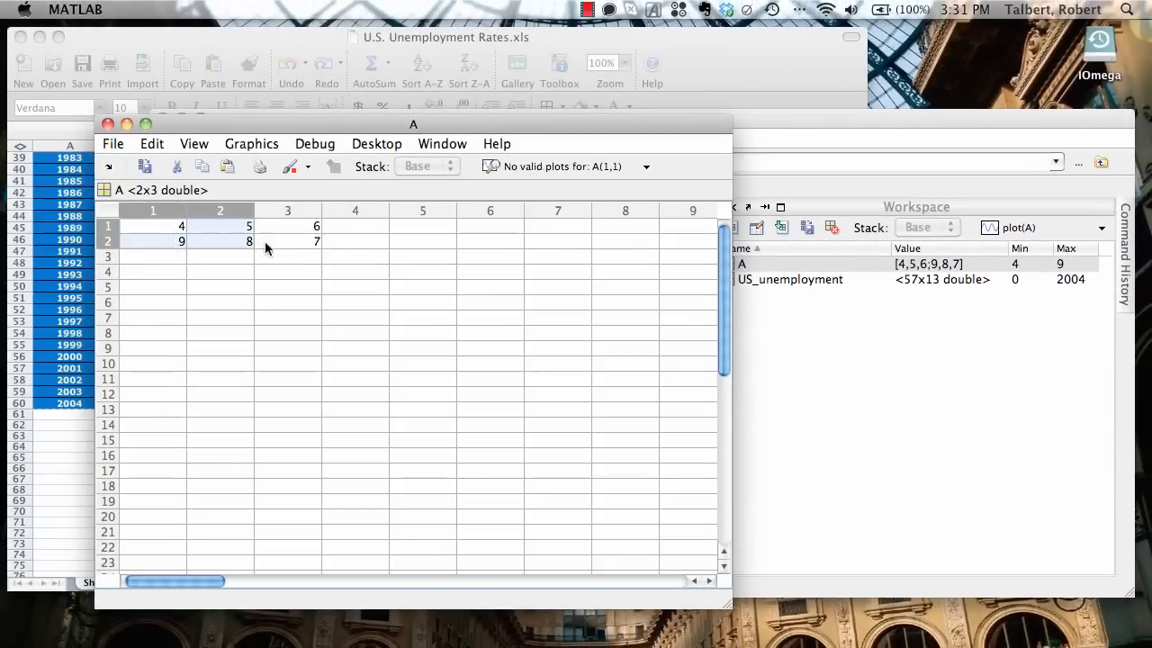
pyautogui.rightClick(288, 240)
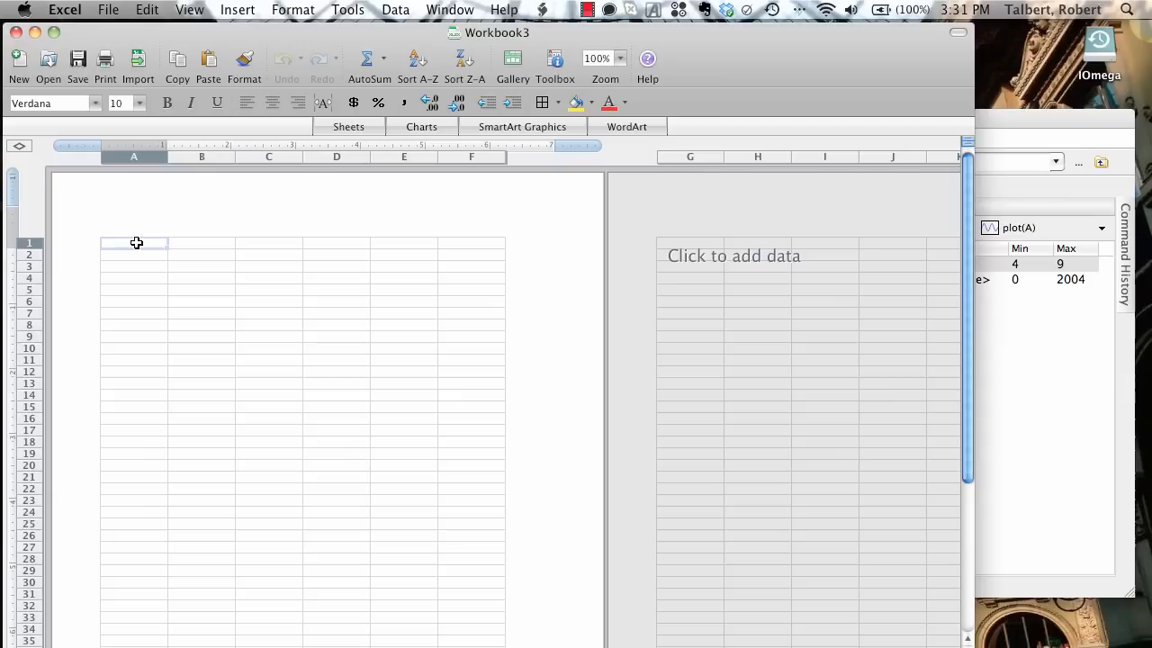
# - Paste array A's values 4 5 6 and 9 8 7 into cells A1:C2 of Workbook3
pyautogui.rightClick(135, 243)
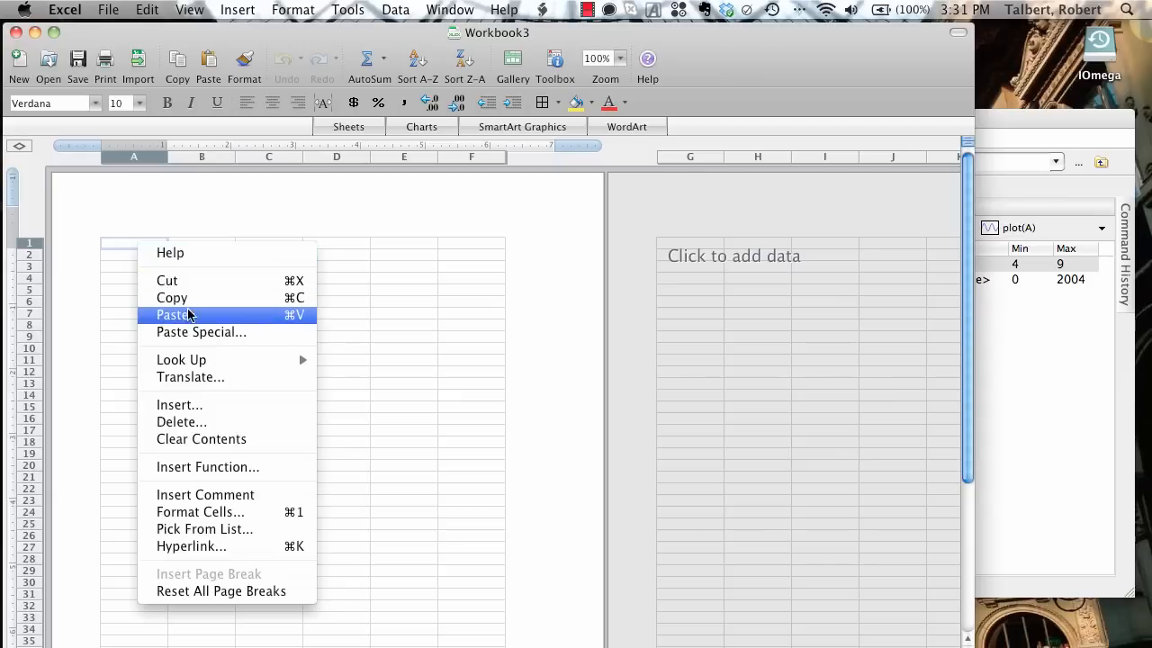
pyautogui.click(171, 314)
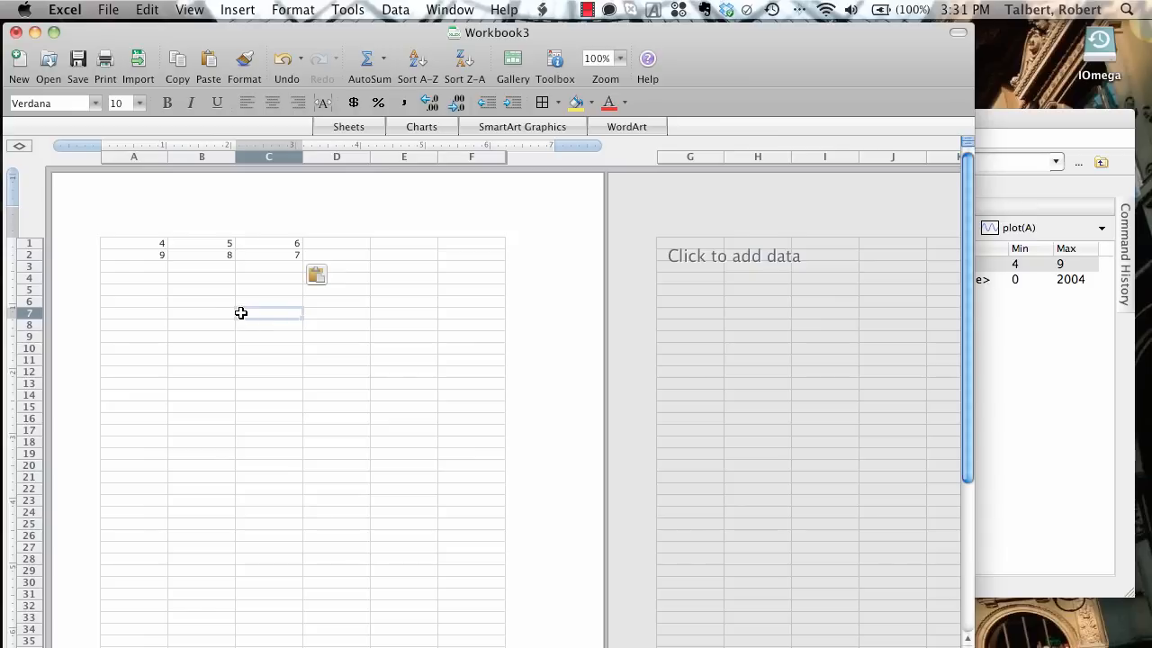
pyautogui.moveTo(241, 311)
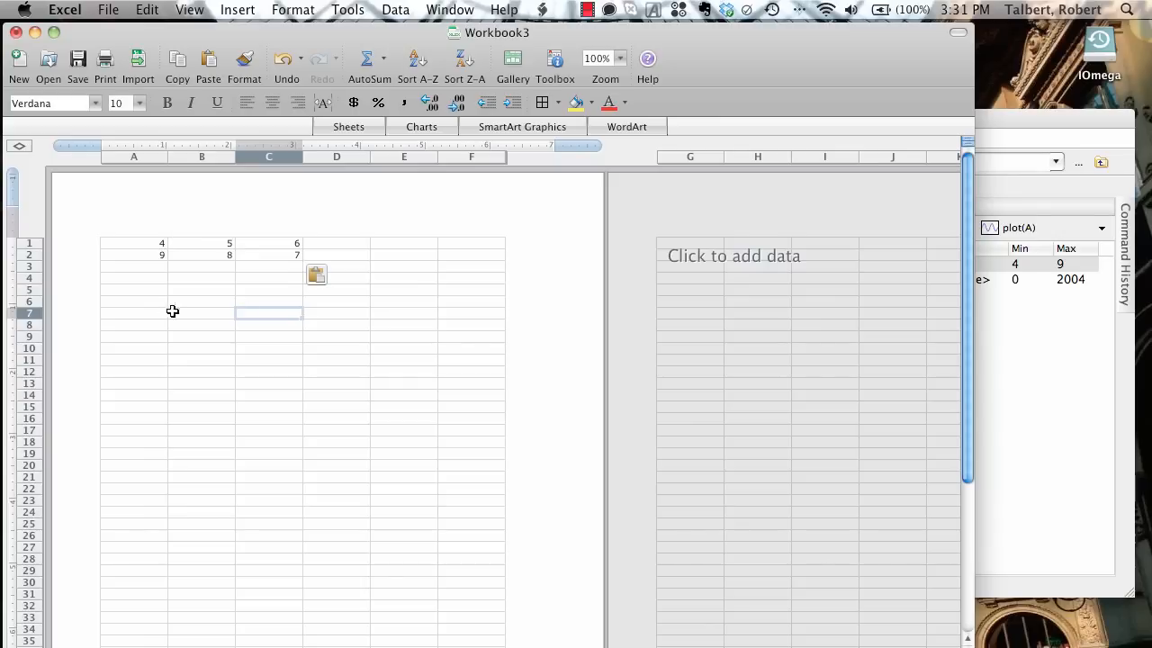
pyautogui.moveTo(27, 33)
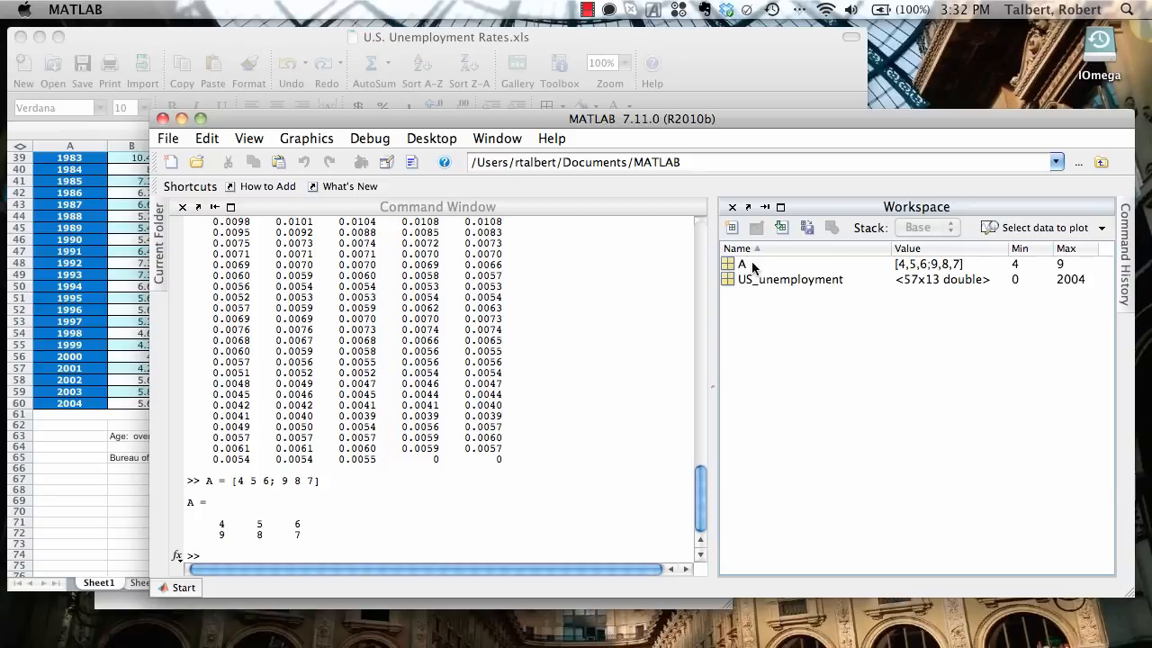
# - Save array A to the Desktop as my_array.mat via Save As
pyautogui.click(741, 263)
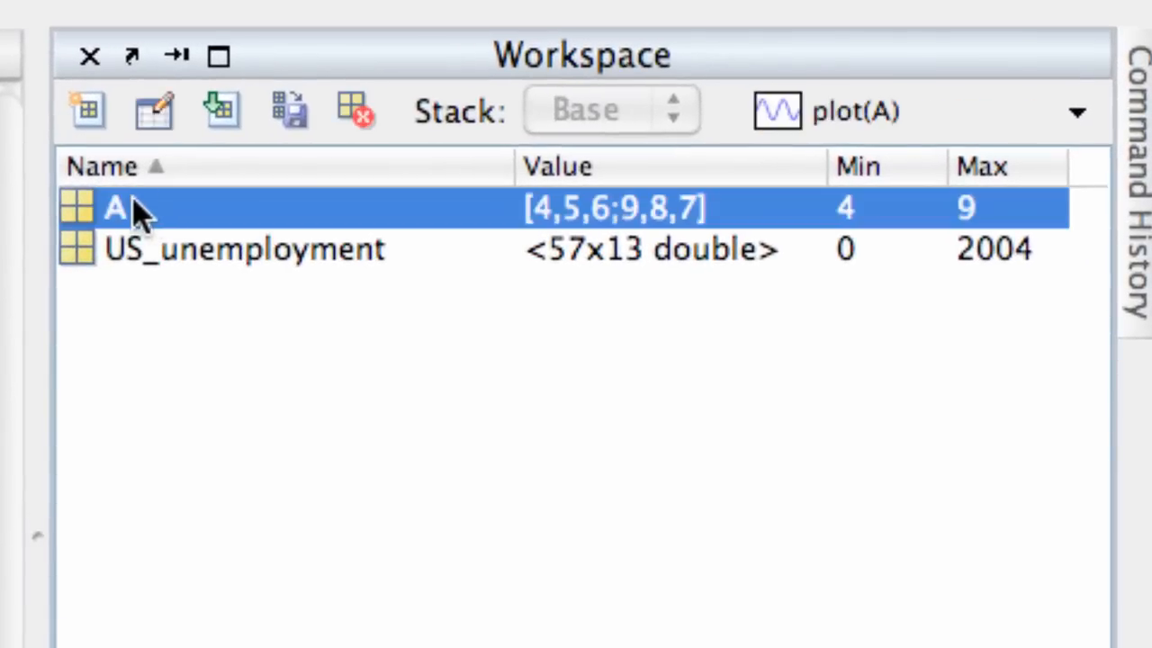
pyautogui.rightClick(115, 207)
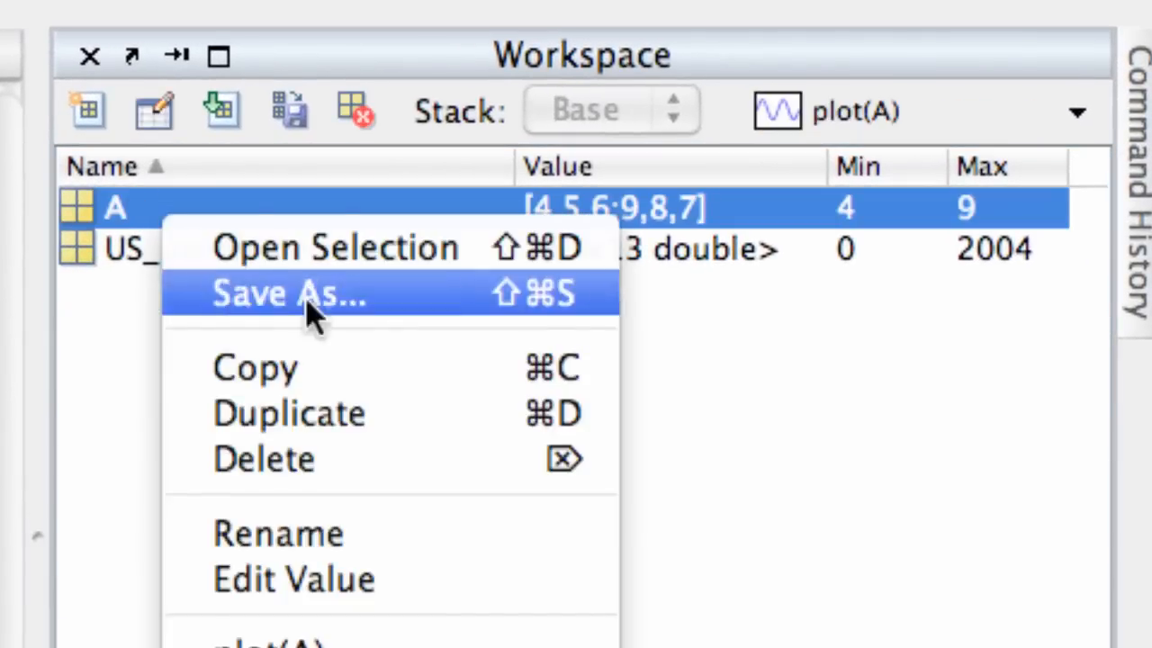
pyautogui.click(288, 293)
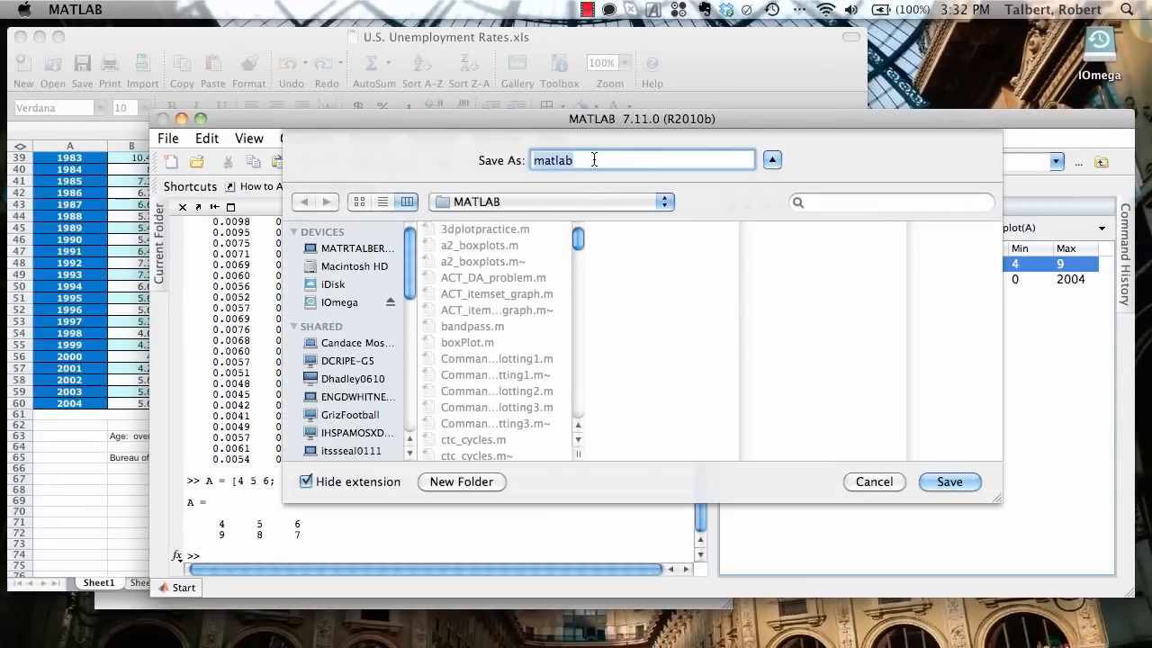
pyautogui.write('my_ar')
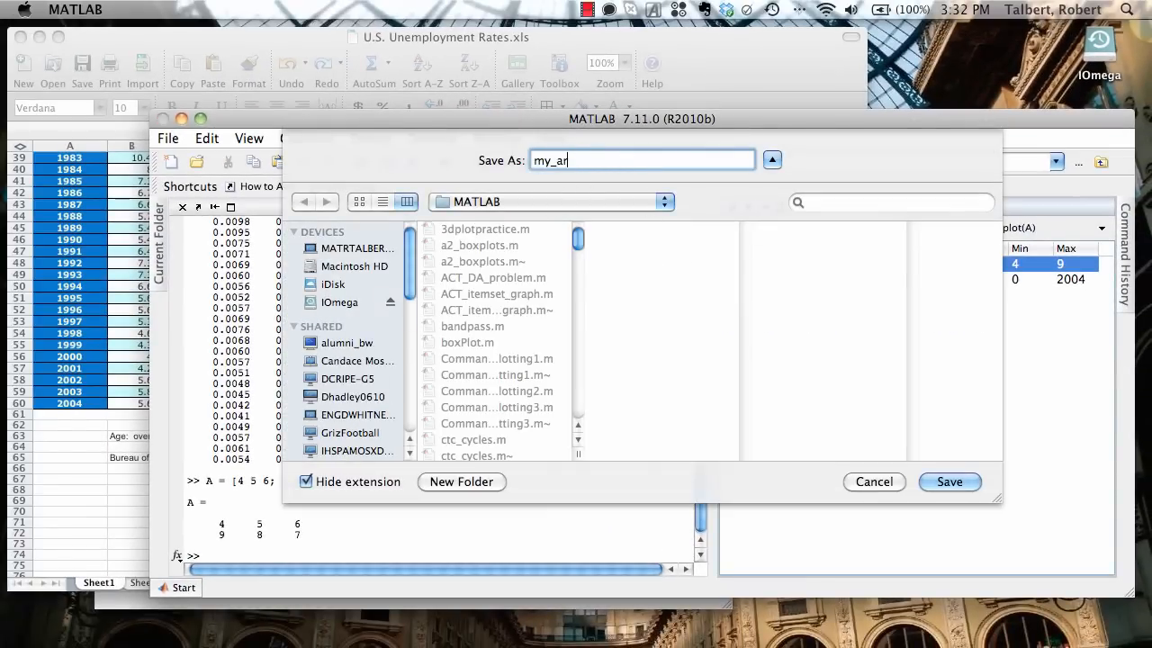
pyautogui.write('ray')
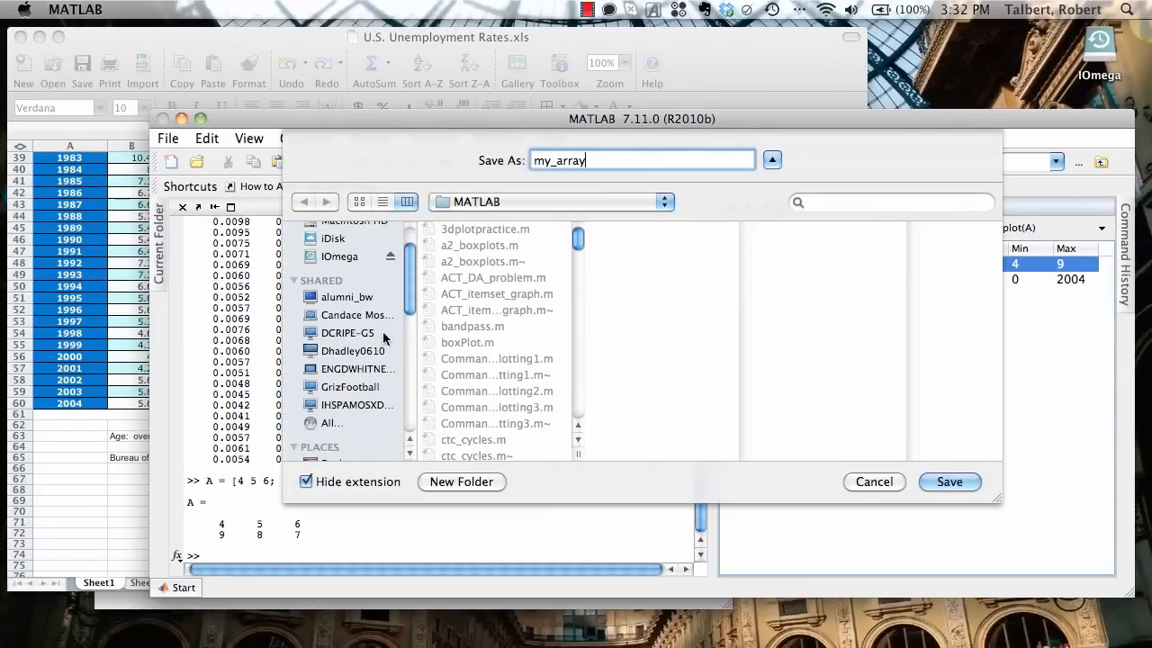
pyautogui.click(342, 367)
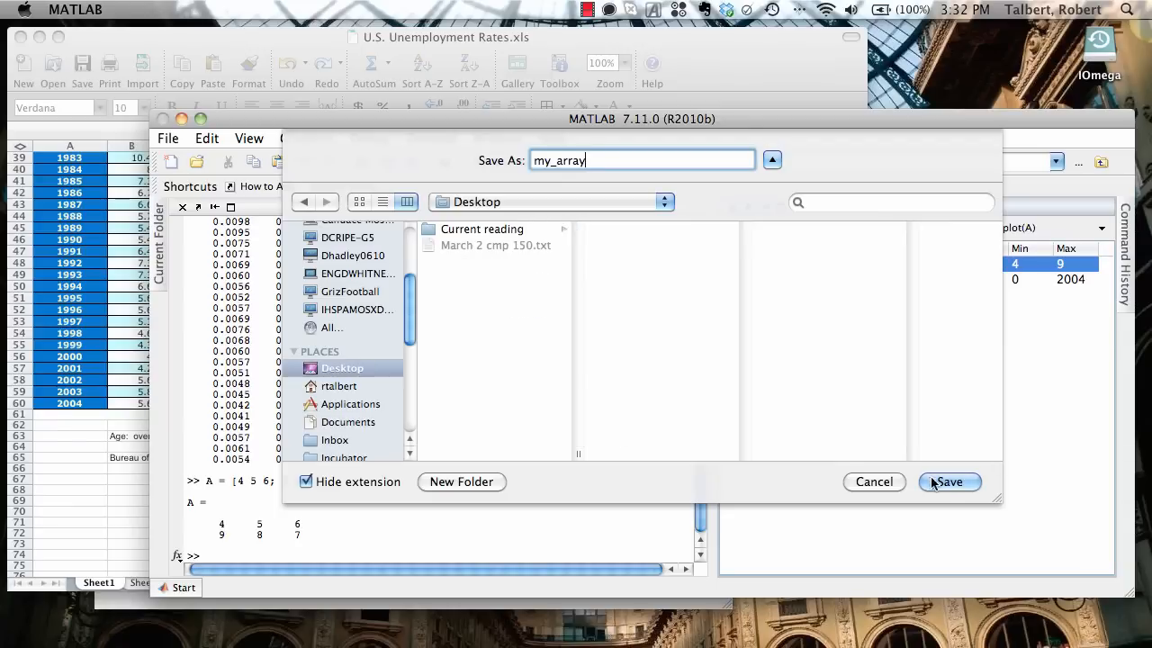
pyautogui.click(947, 481)
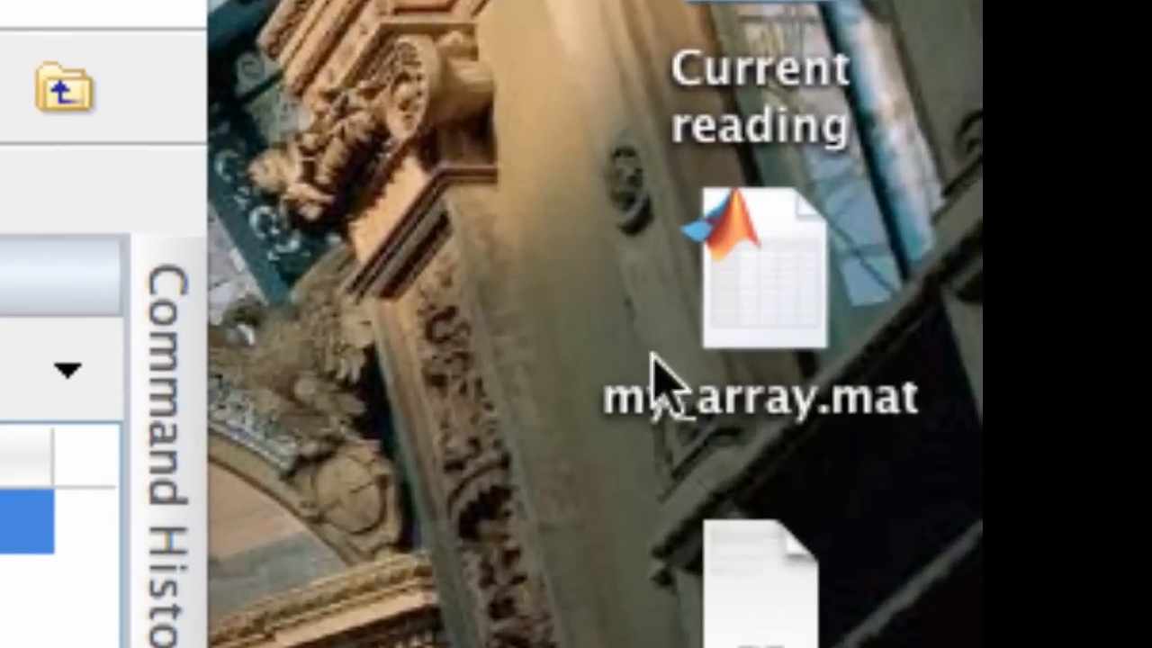
pyautogui.moveTo(815, 454)
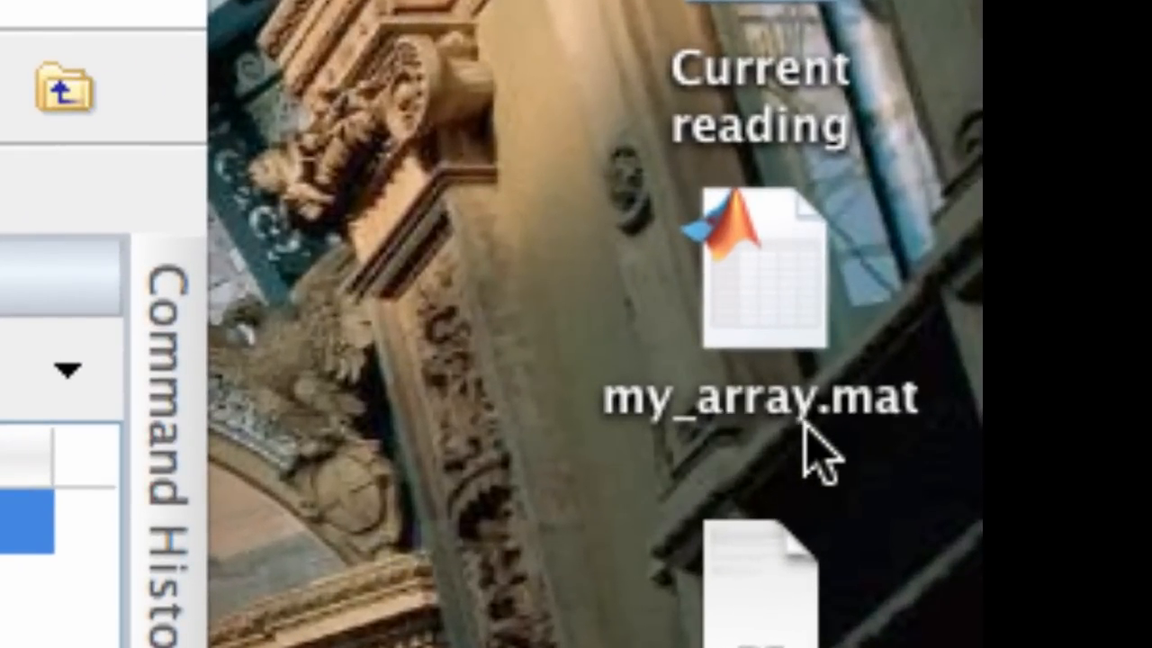
pyautogui.moveTo(850, 441)
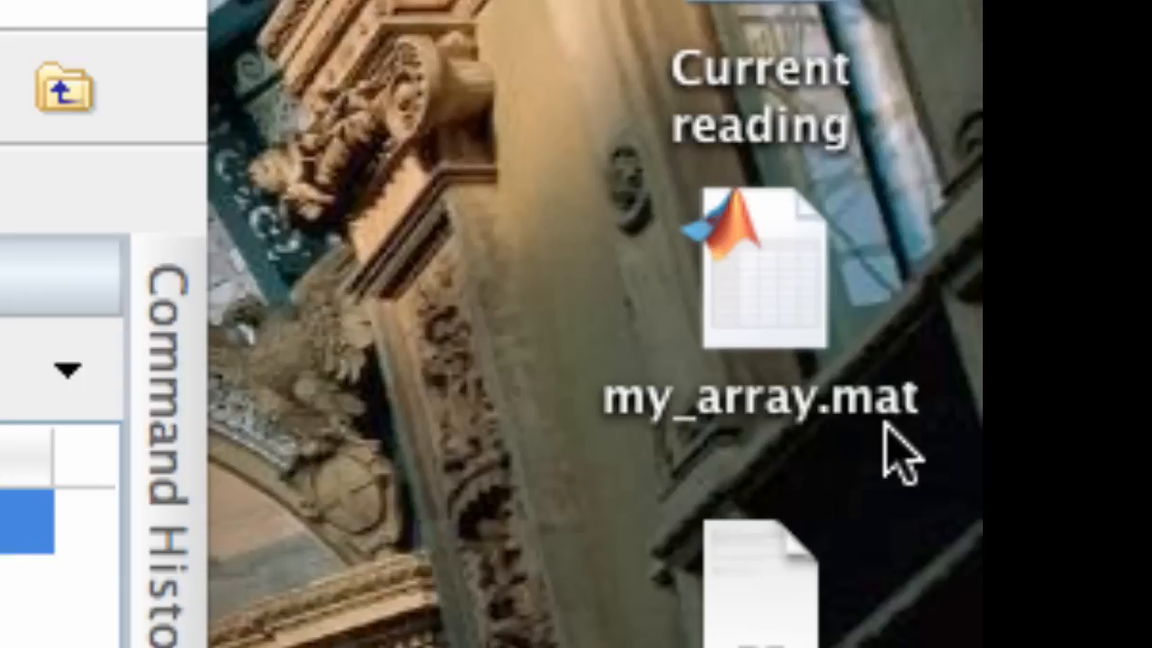
pyautogui.moveTo(882, 364)
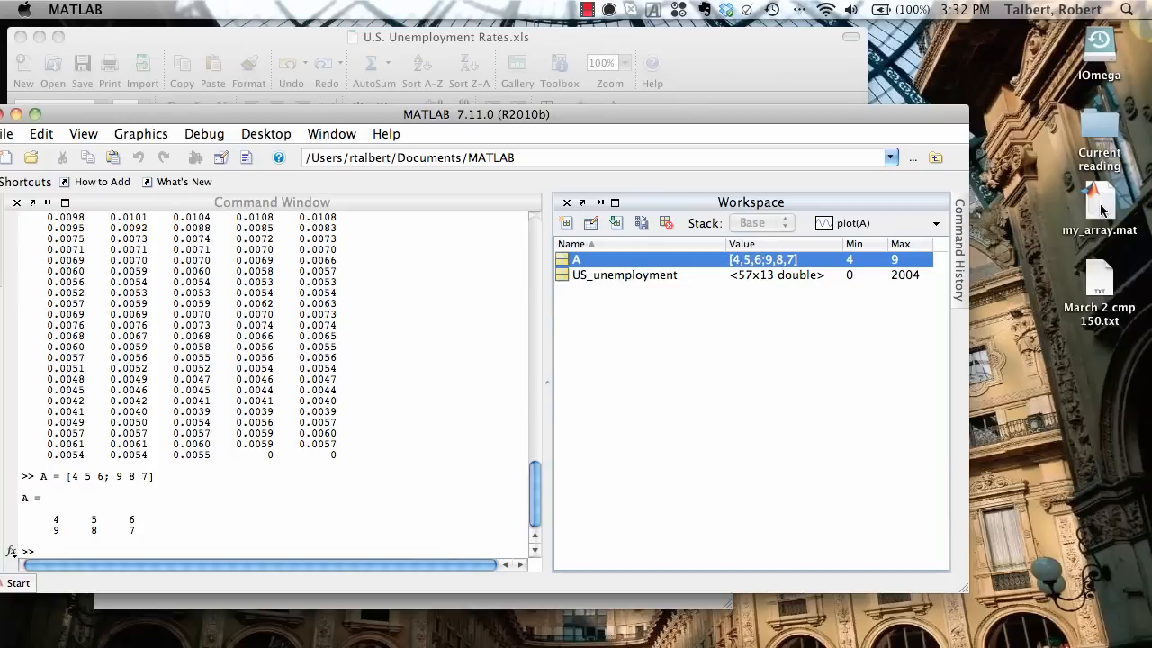
pyautogui.moveTo(751, 121)
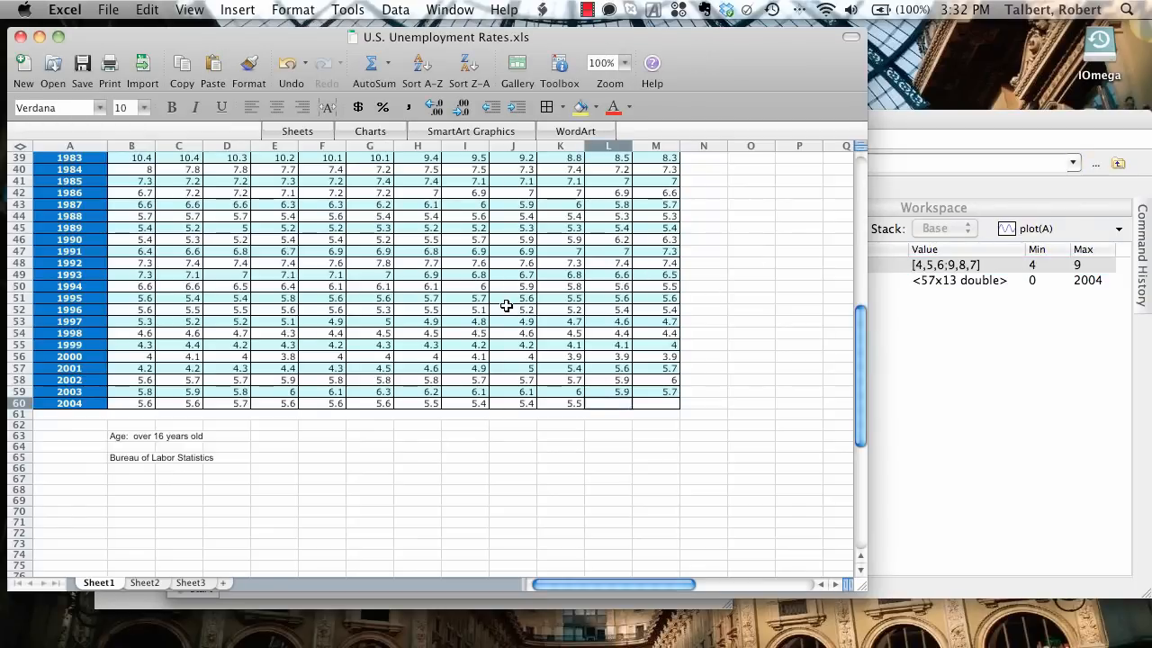
pyautogui.moveTo(460, 419)
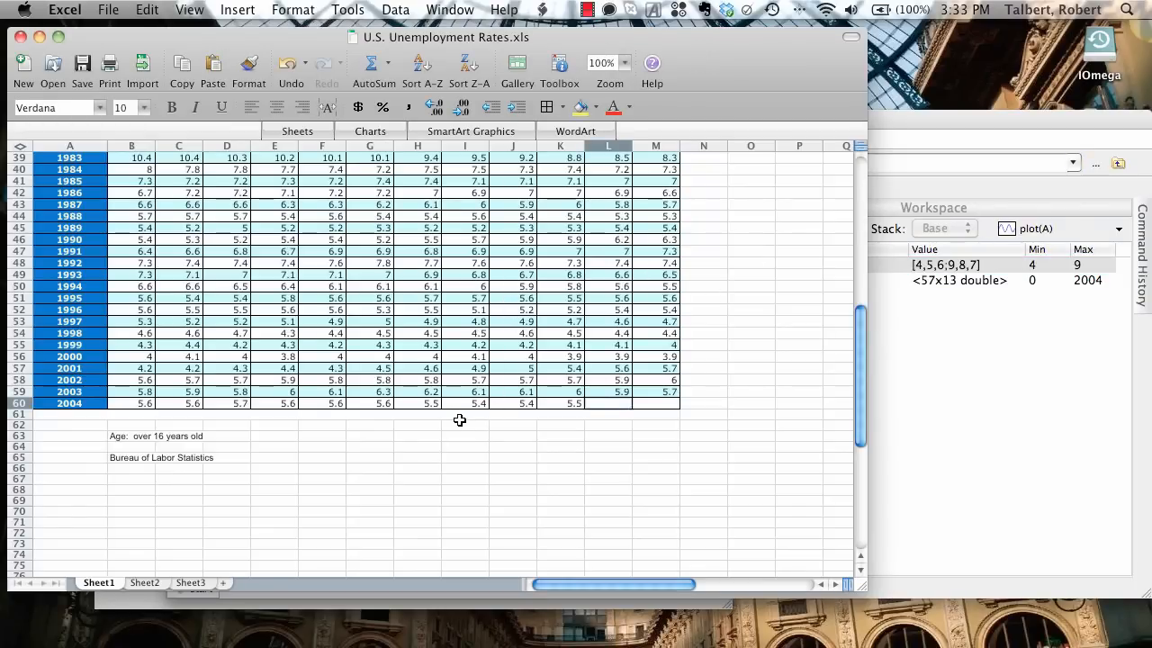
pyautogui.moveTo(468, 447)
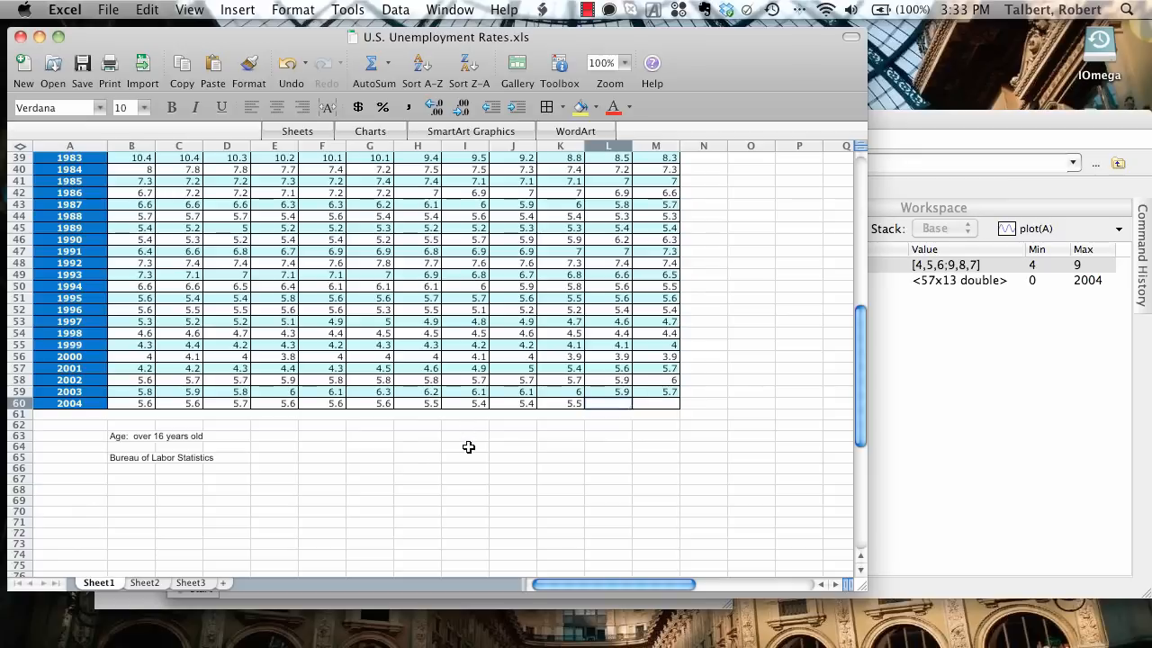
pyautogui.moveTo(378, 448)
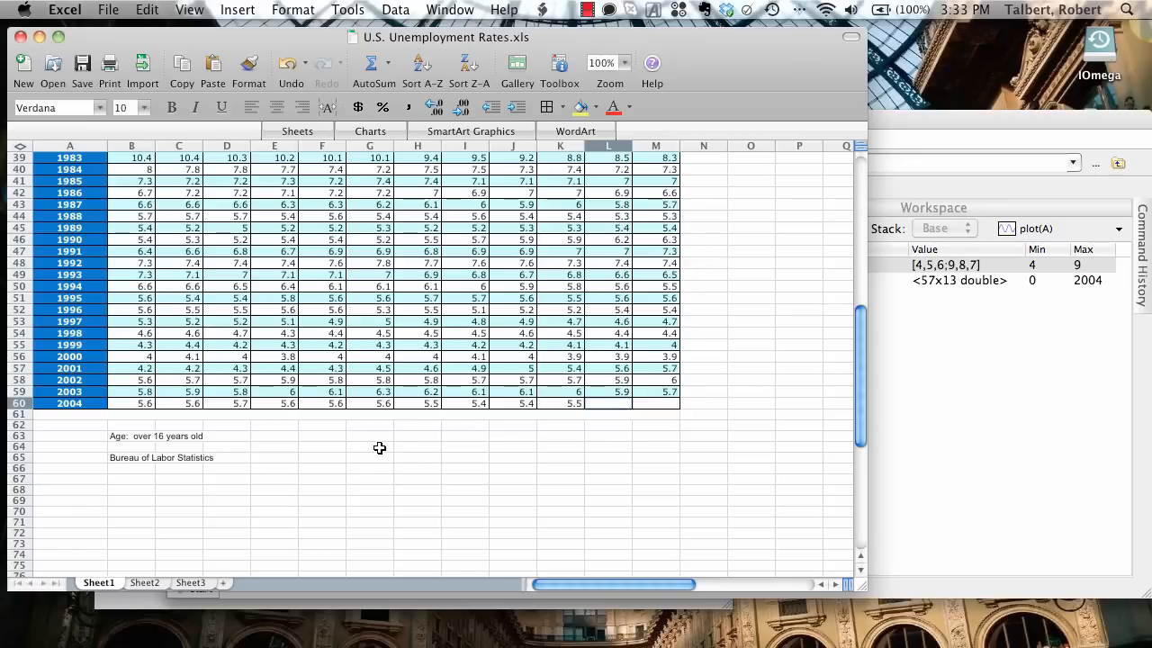